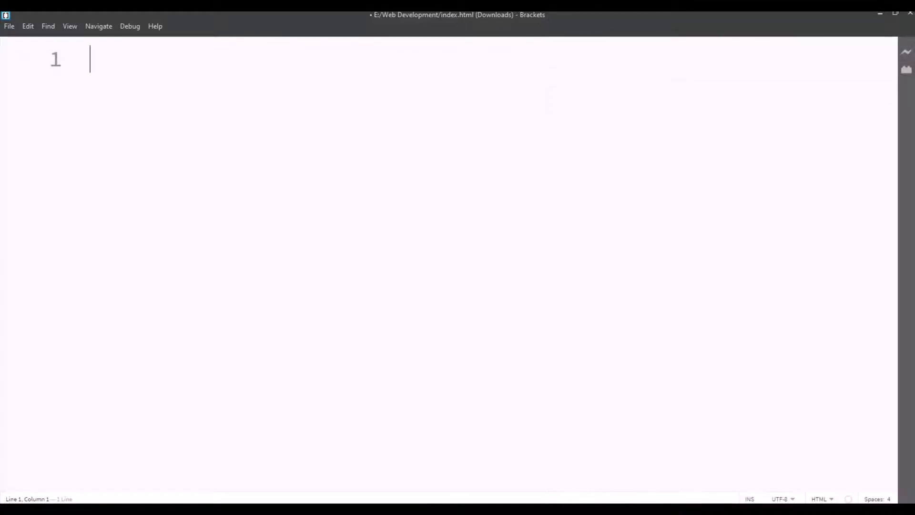
# Step: Write the <!DOCTYPE html> declaration on line 1 and begin line 2
pyautogui.write('<!')
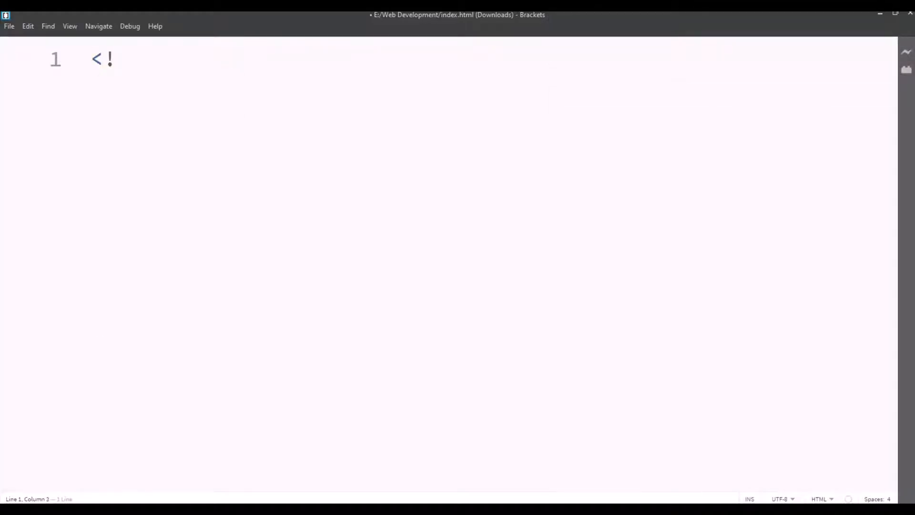
pyautogui.write('DOCTYPE')
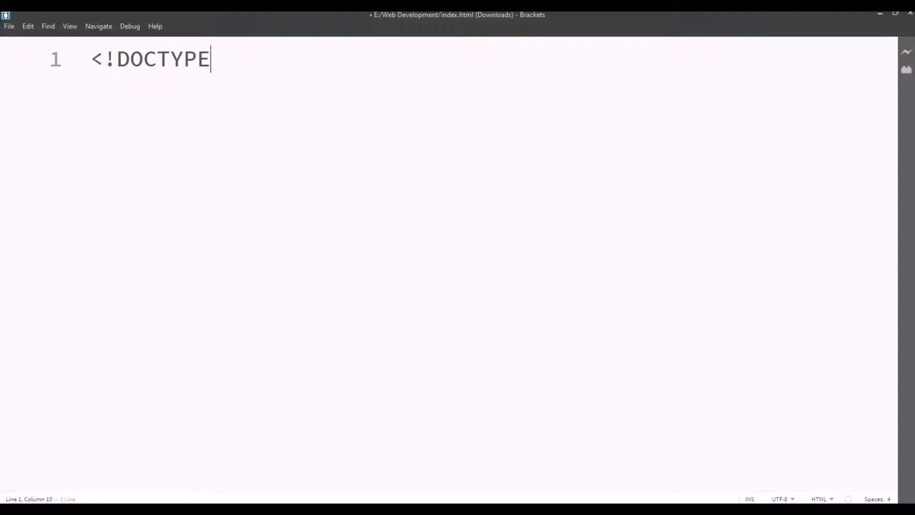
pyautogui.write('html')
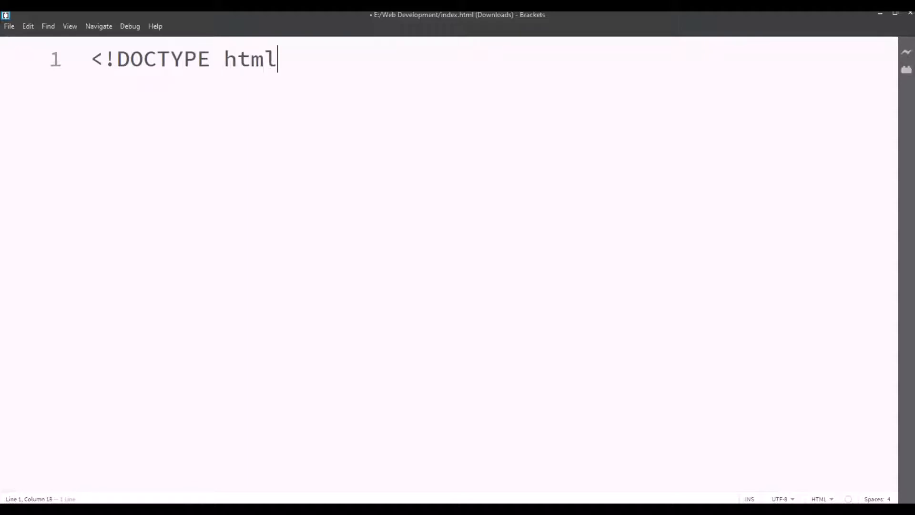
pyautogui.write('>')
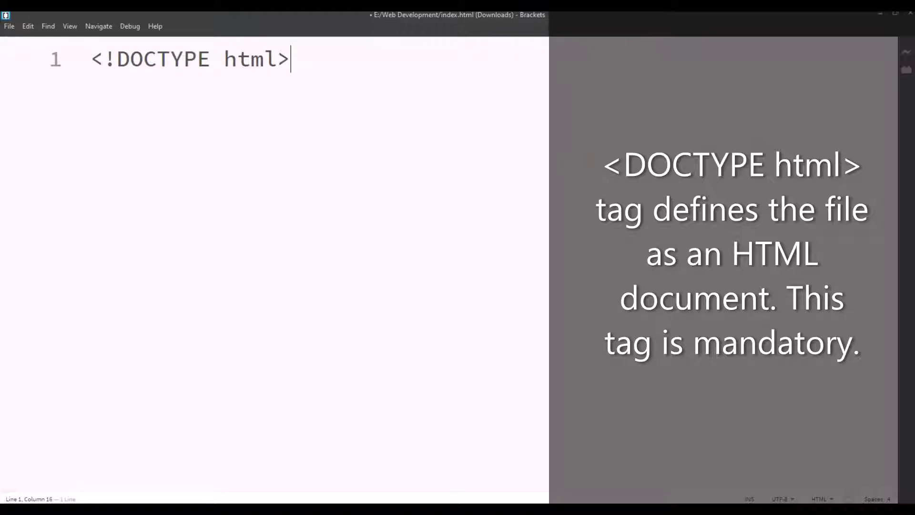
pyautogui.press('enter')
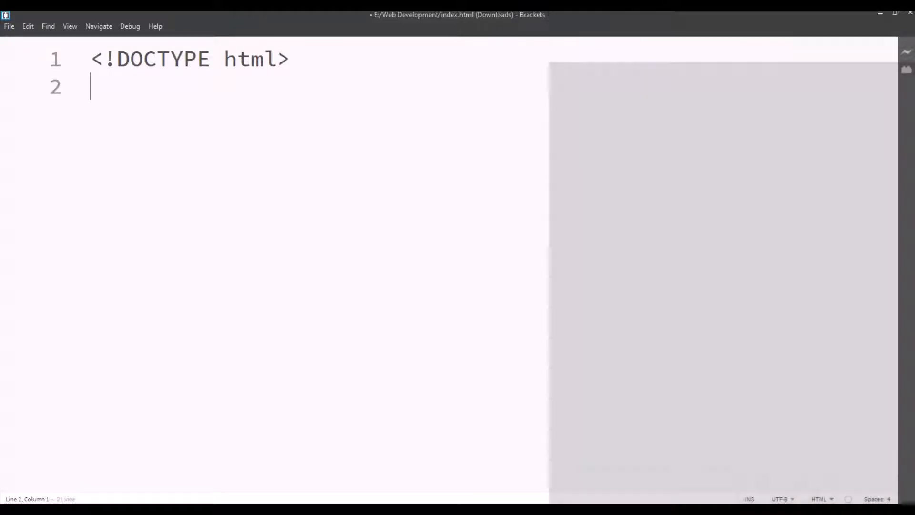
# Step: Add <html> and <head> elements with the title 'My first Website' inside the head
pyautogui.write('<html>')
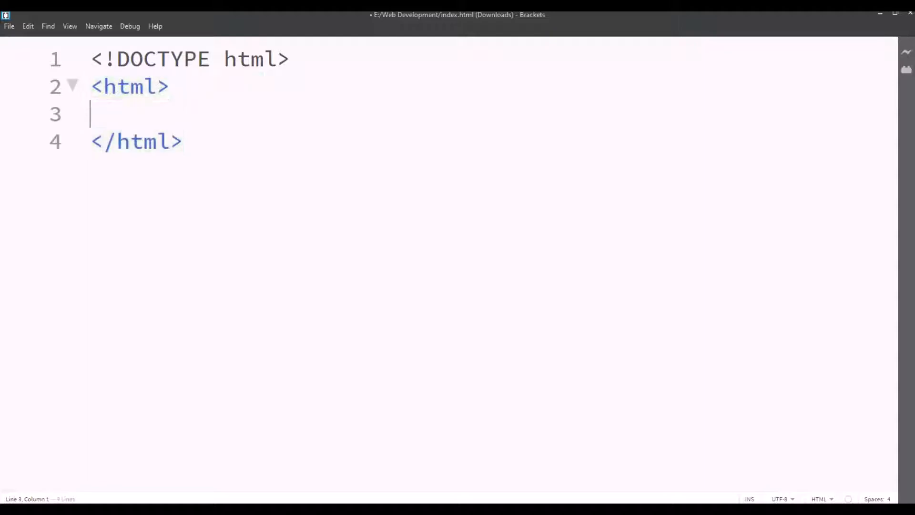
pyautogui.write('<head></head>')
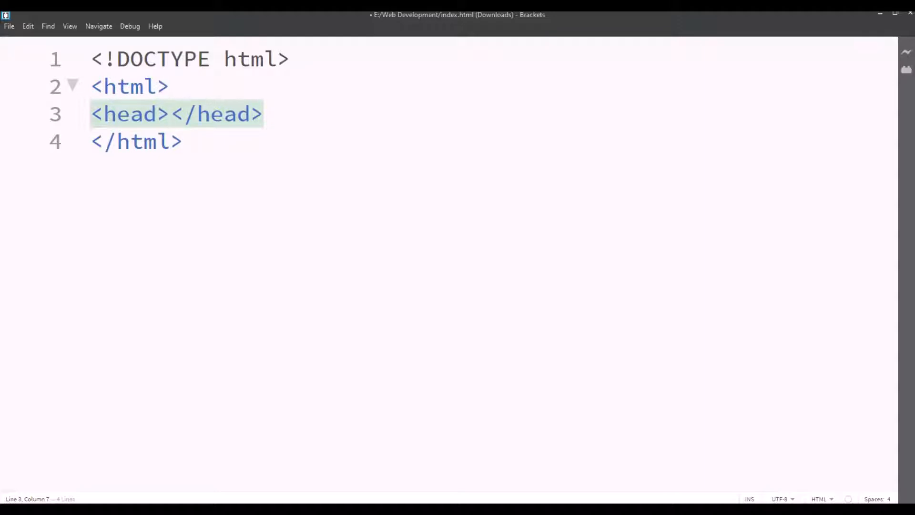
pyautogui.press('enter')
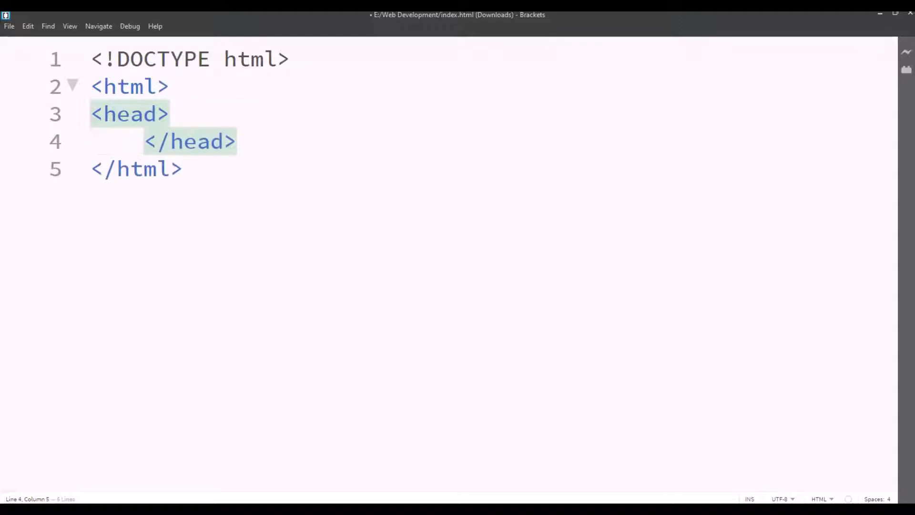
pyautogui.write('<')
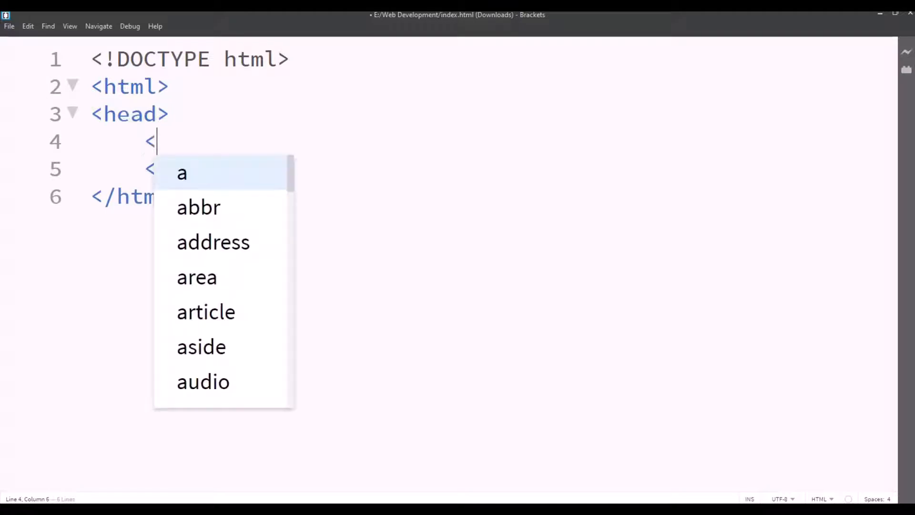
pyautogui.write('title>M</title>')
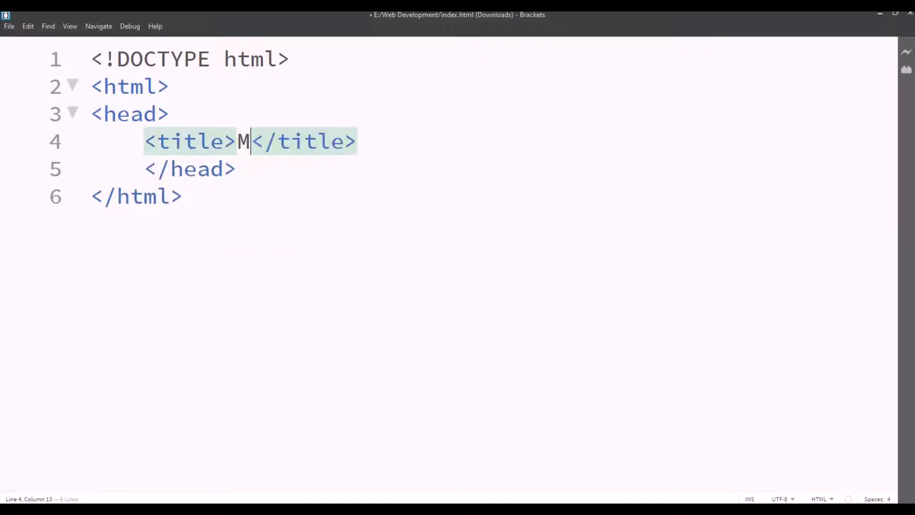
pyautogui.write('y first Websit')
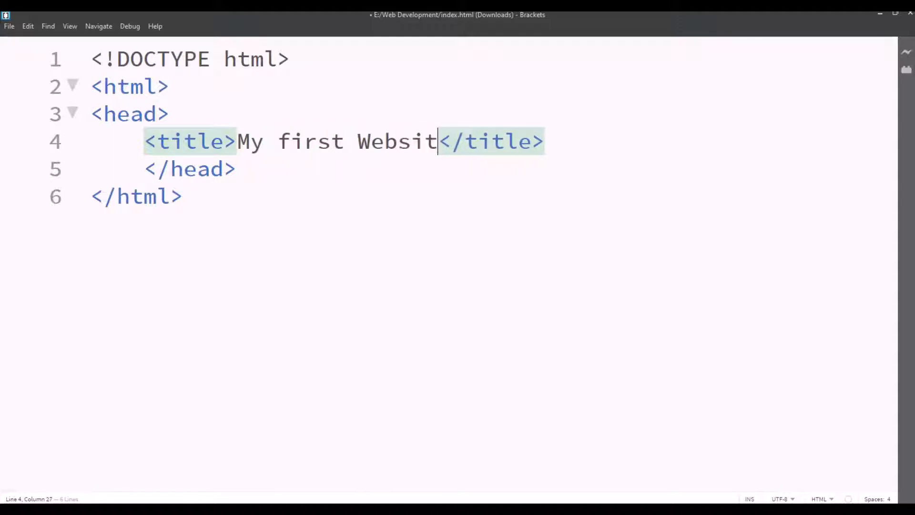
pyautogui.write('e')
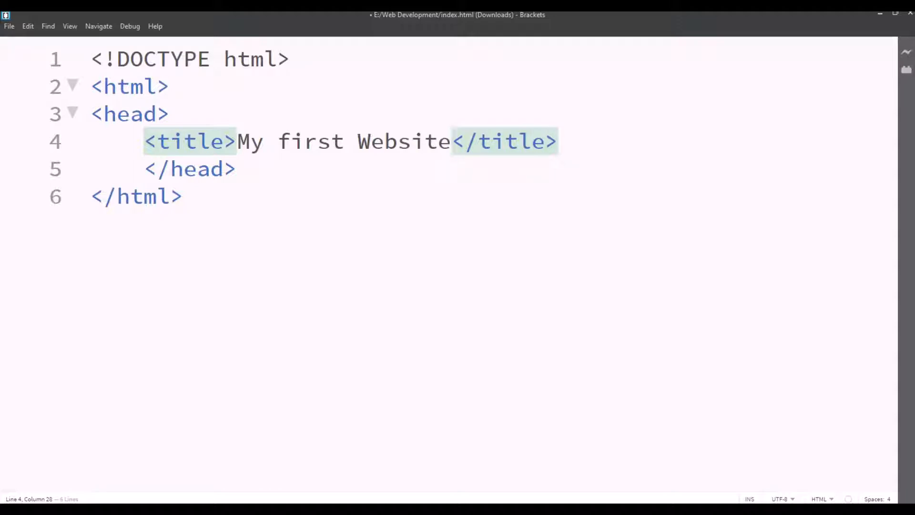
# Step: Save index.html and launch the Live Preview of the page
pyautogui.click(452, 141)
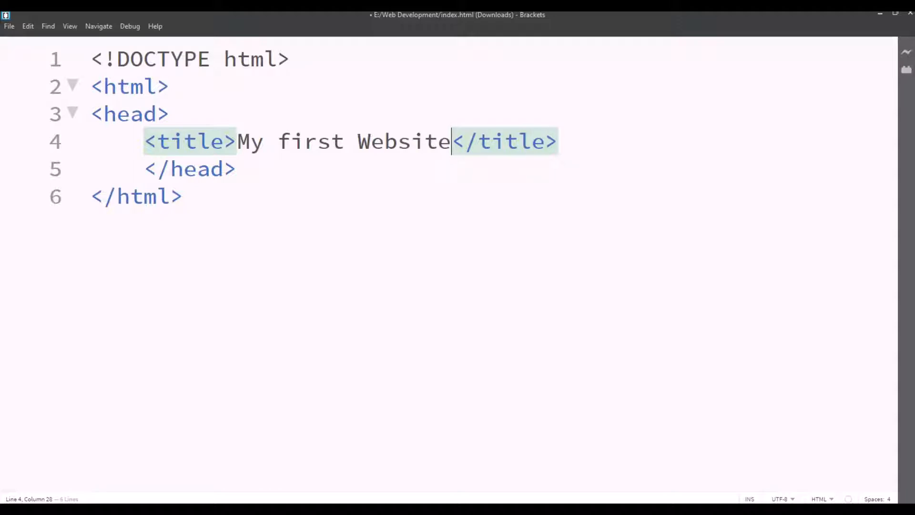
pyautogui.click(557, 141)
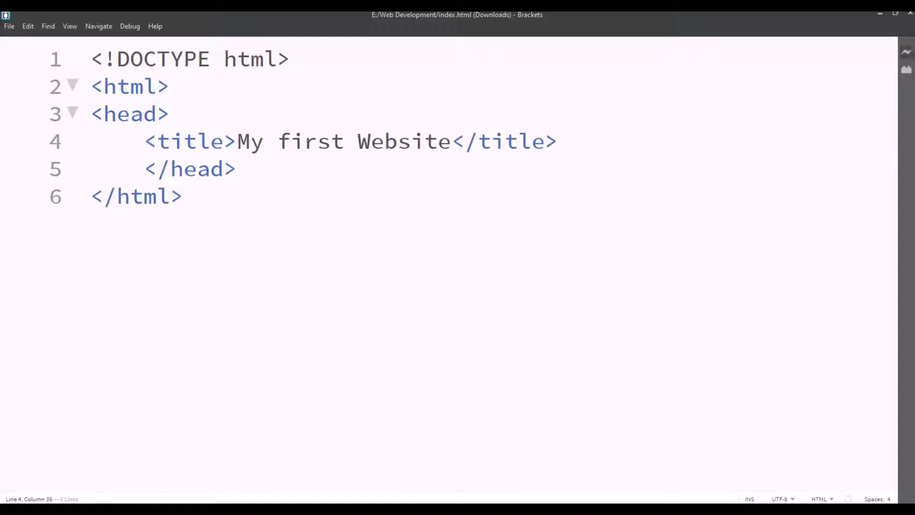
pyautogui.click(905, 51)
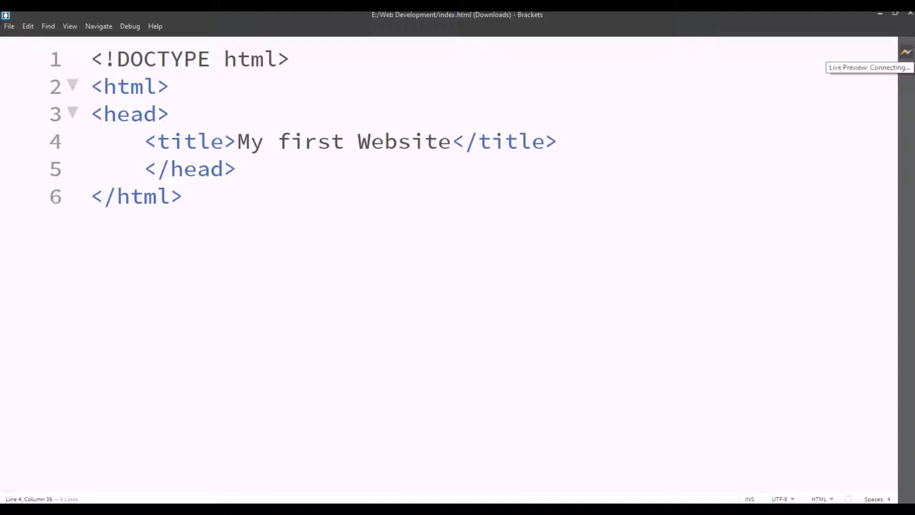
pyautogui.click(905, 51)
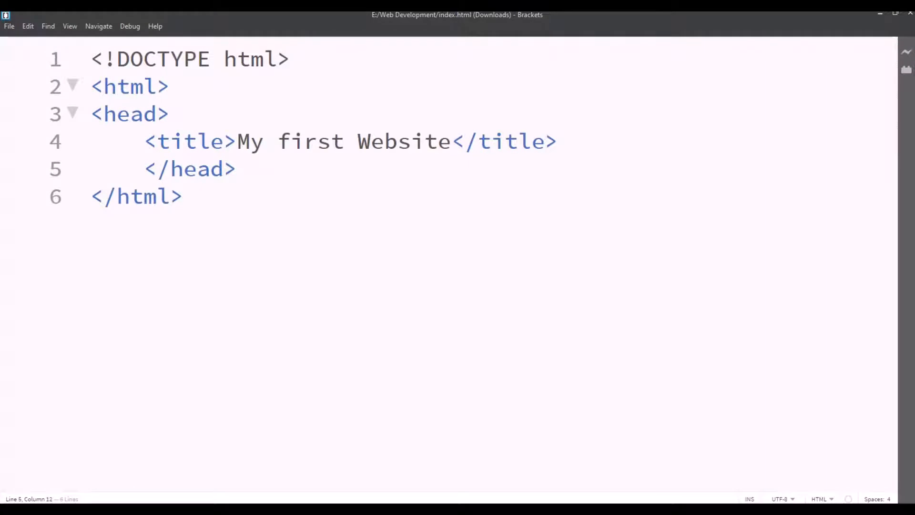
# Step: Insert an empty <body> element after </head> with a blank line inside
pyautogui.write('<body></body>')
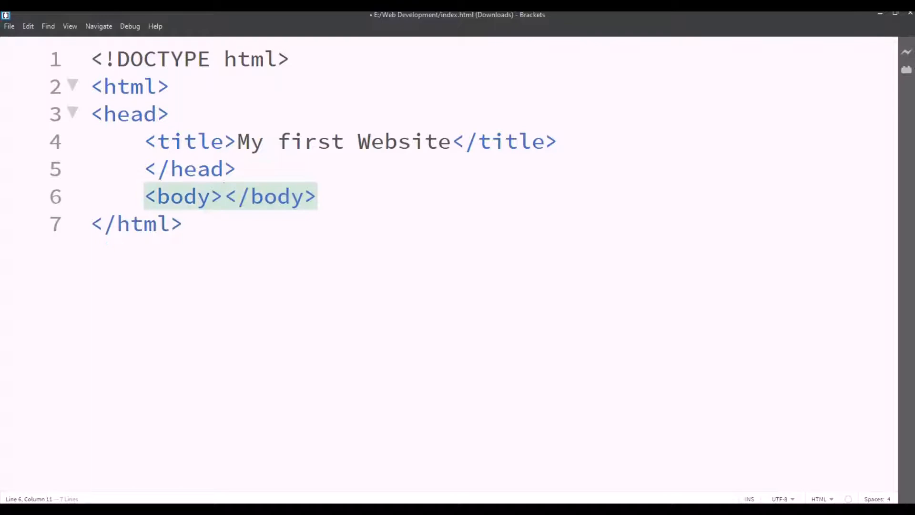
pyautogui.press('Enter')
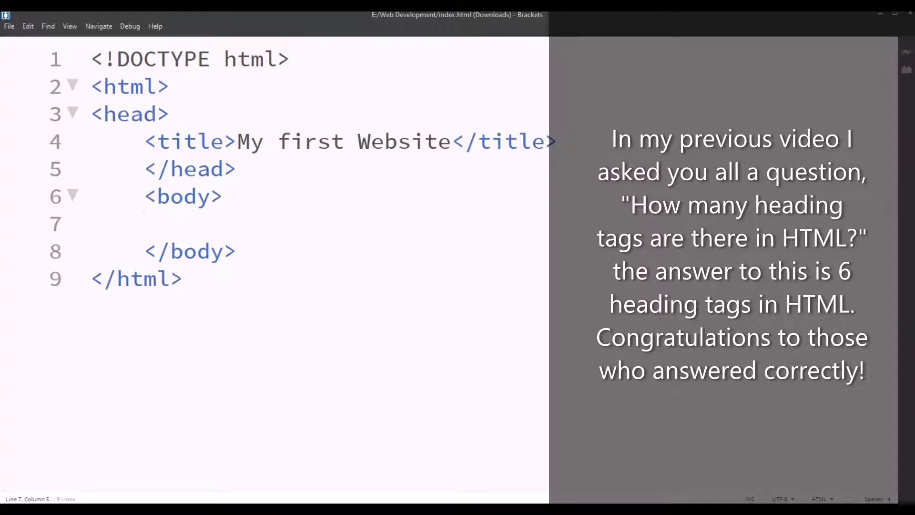
pyautogui.click(144, 224)
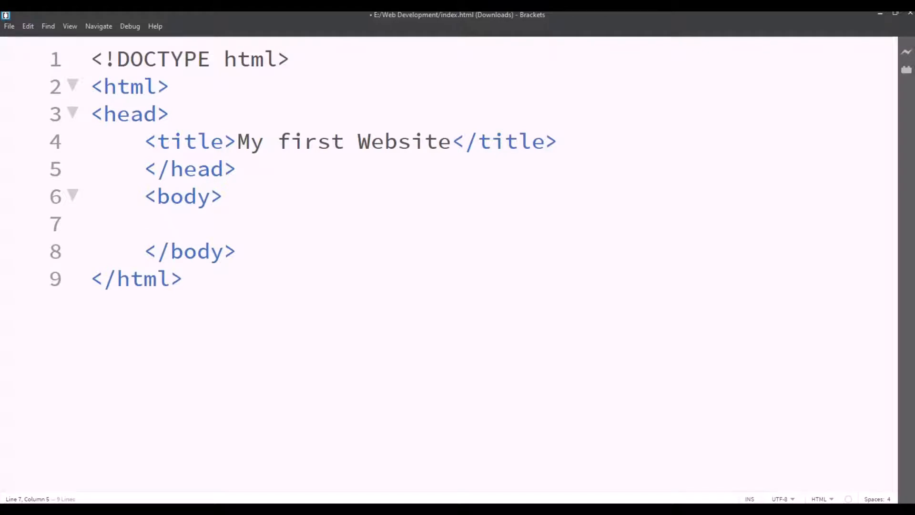
# Step: Add Heading 1, Heading 2 and Heading 3 as h1–h3 in the body
pyautogui.write('<h1')
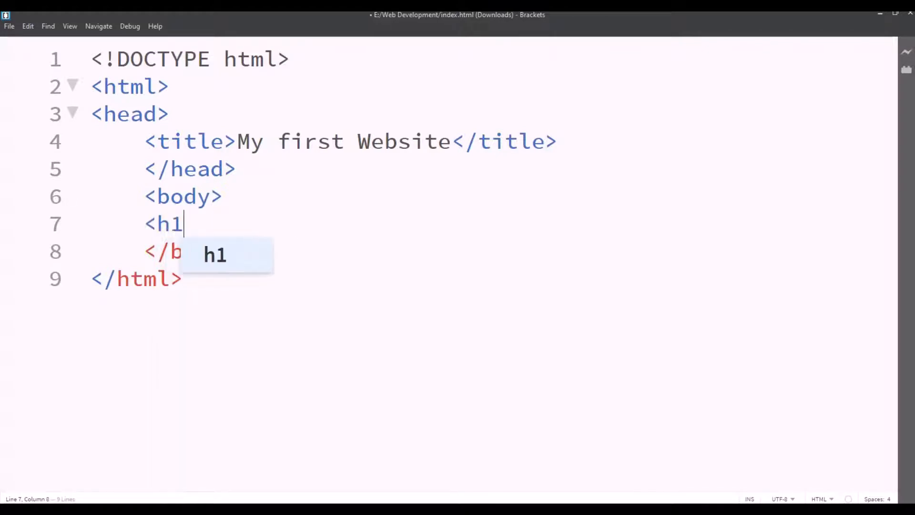
pyautogui.write('>H</h1>')
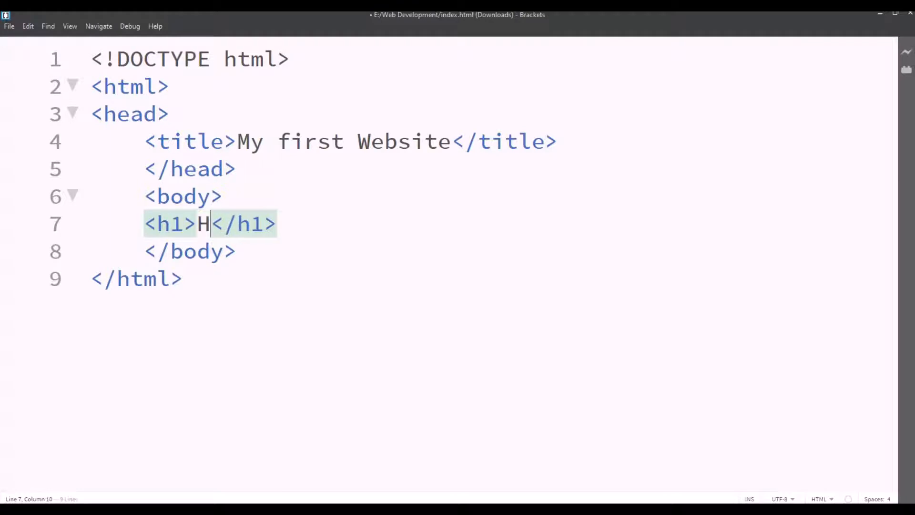
pyautogui.write('eading1')
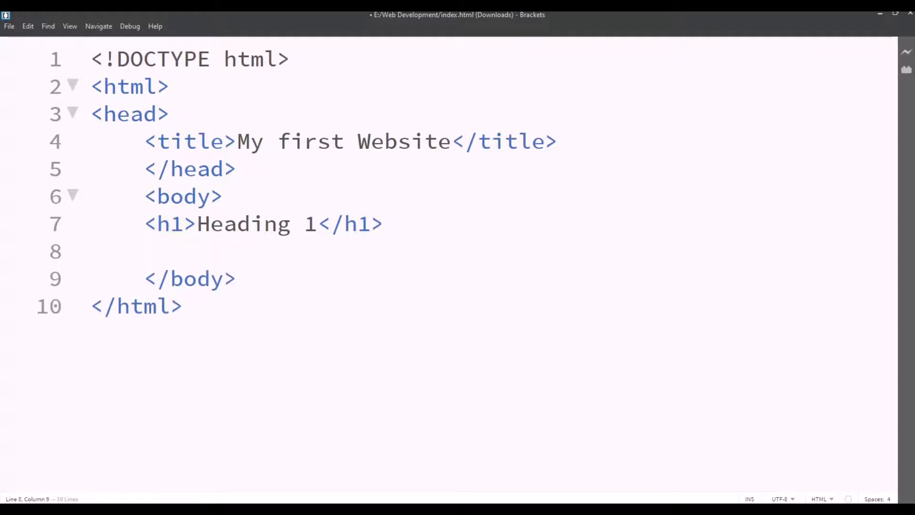
pyautogui.write('<h2></h2>')
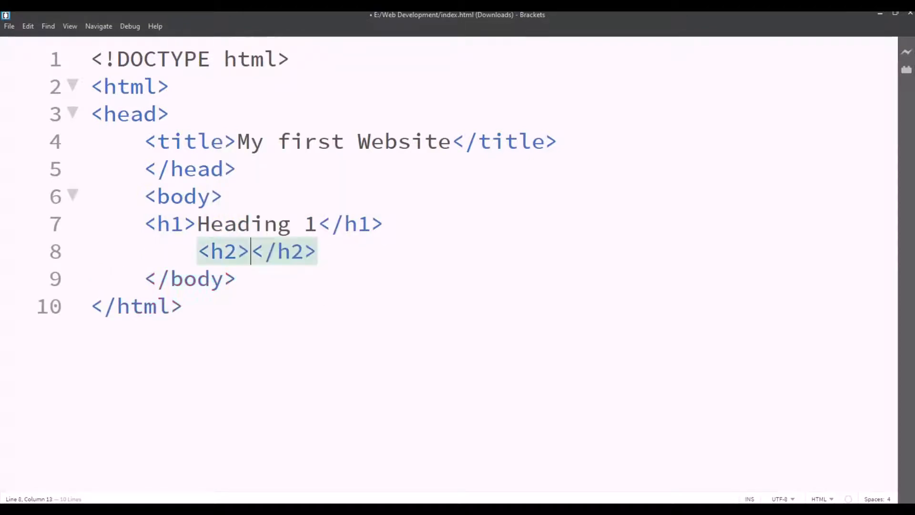
pyautogui.write('Heading 2')
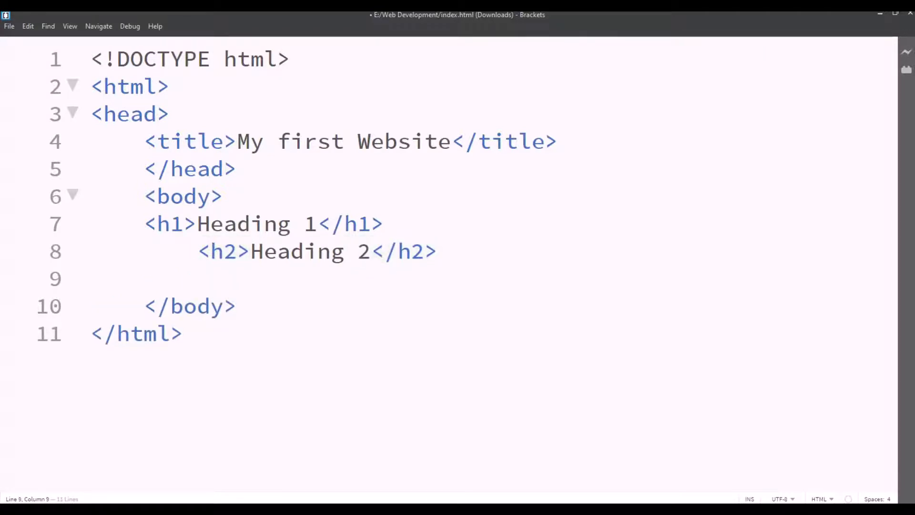
pyautogui.write('<h3')
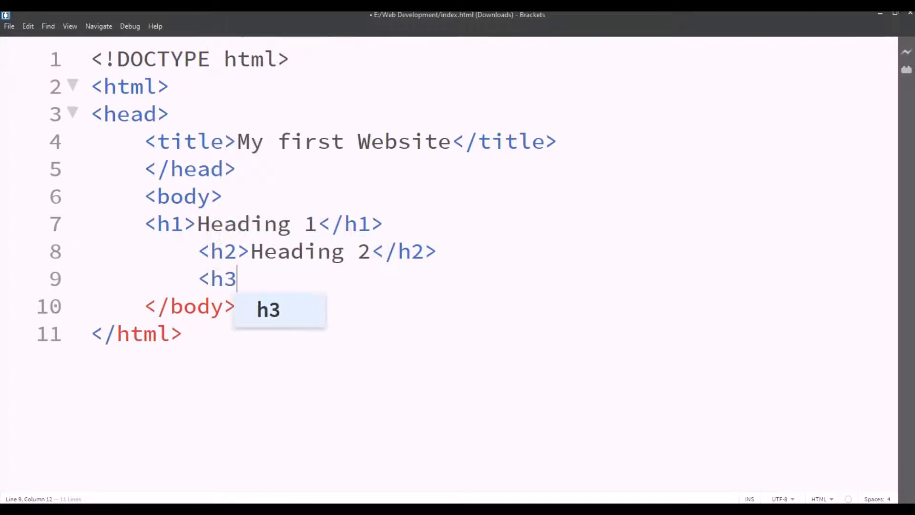
pyautogui.write('Head</h3>')
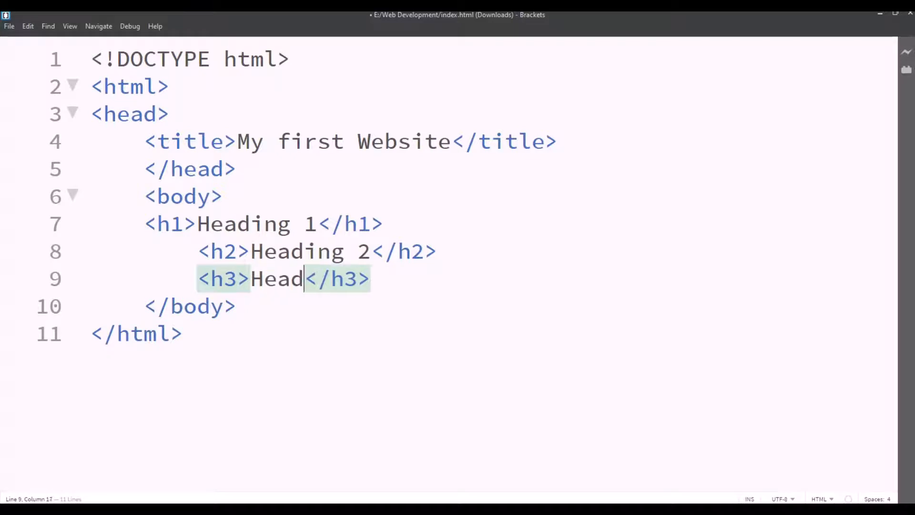
pyautogui.write('ing 3')
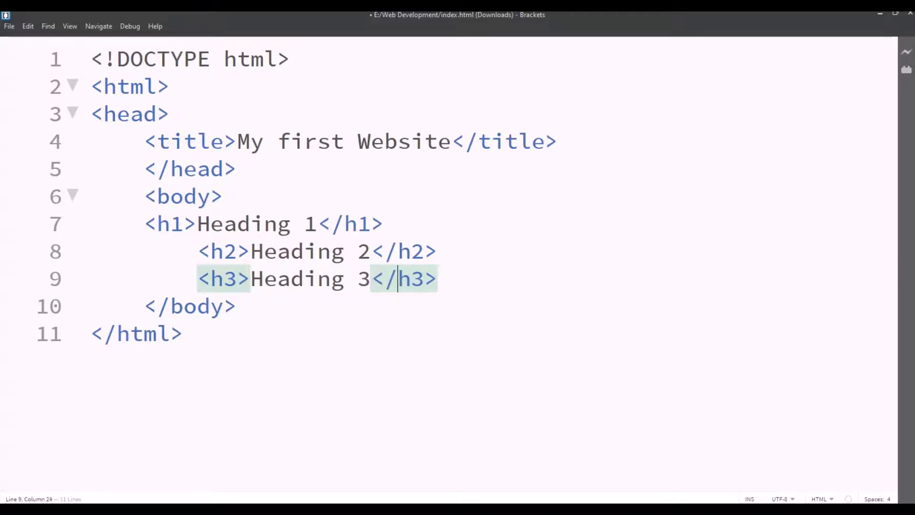
# Step: Add Heading 4, Heading 5 and Heading 6 as h4–h6 and save
pyautogui.write('<')
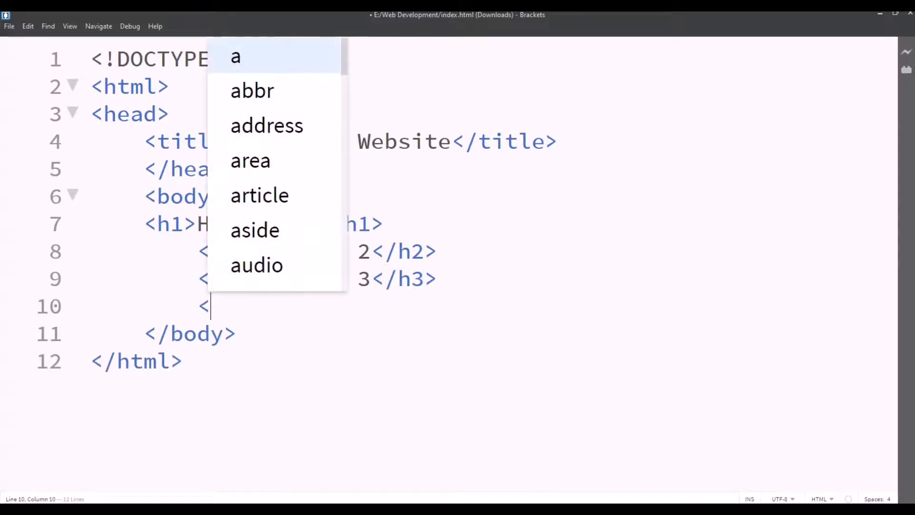
pyautogui.write('h4></h4>')
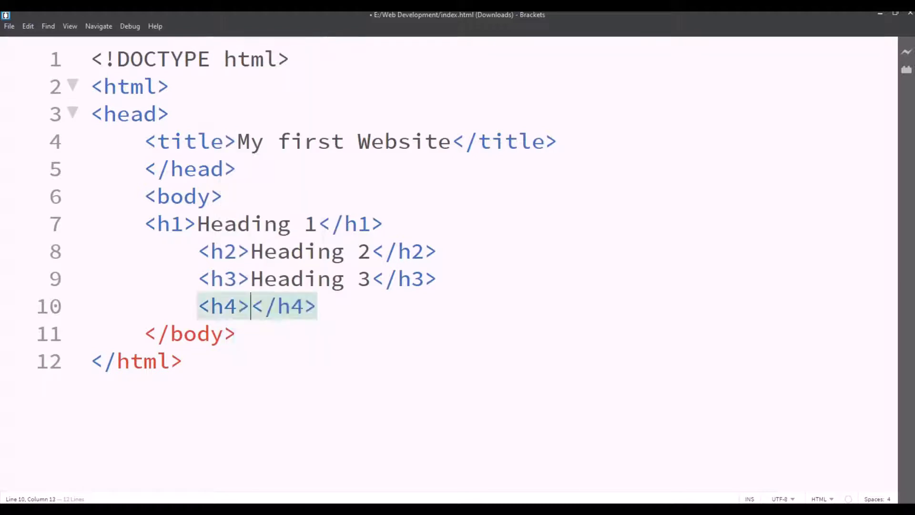
pyautogui.write('Heading 4')
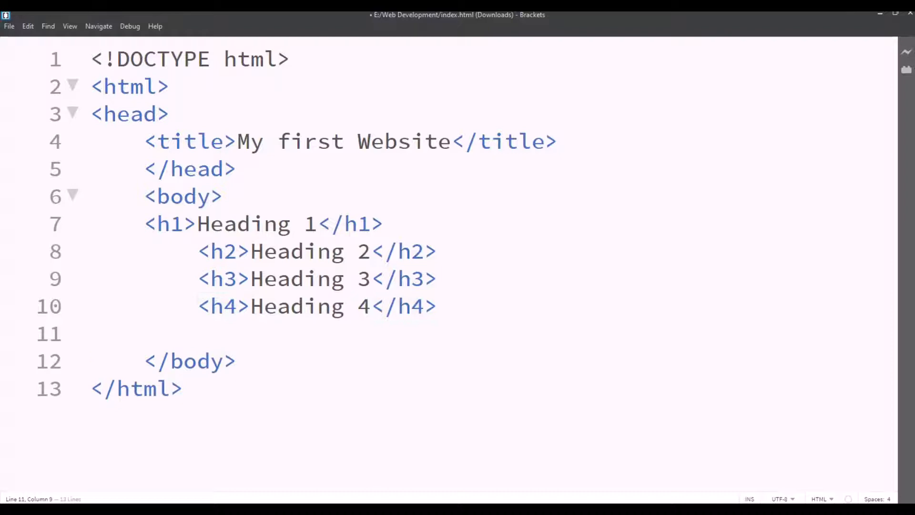
pyautogui.write('<h5')
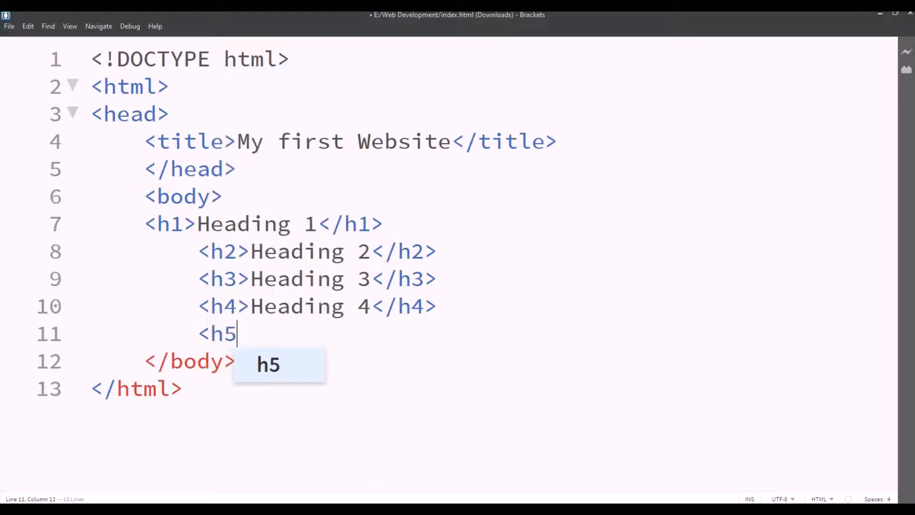
pyautogui.write('>Head</h5>')
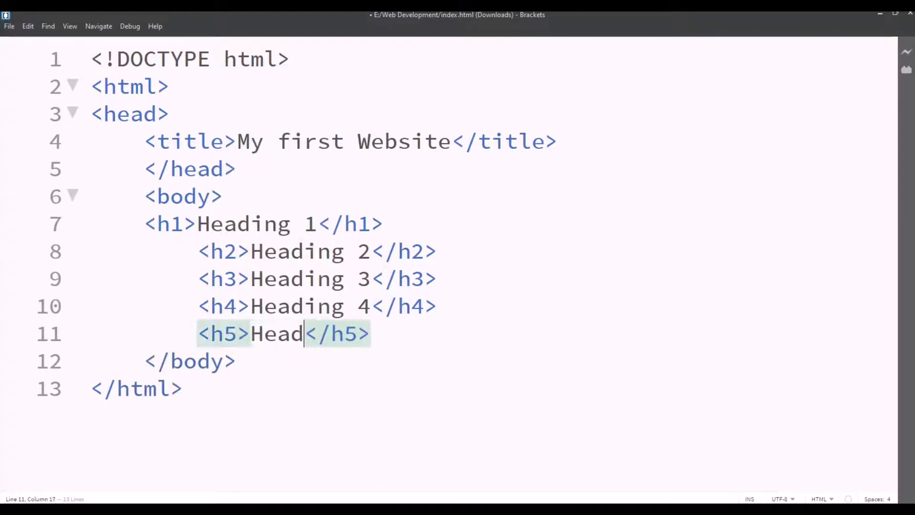
pyautogui.write('ing 5')
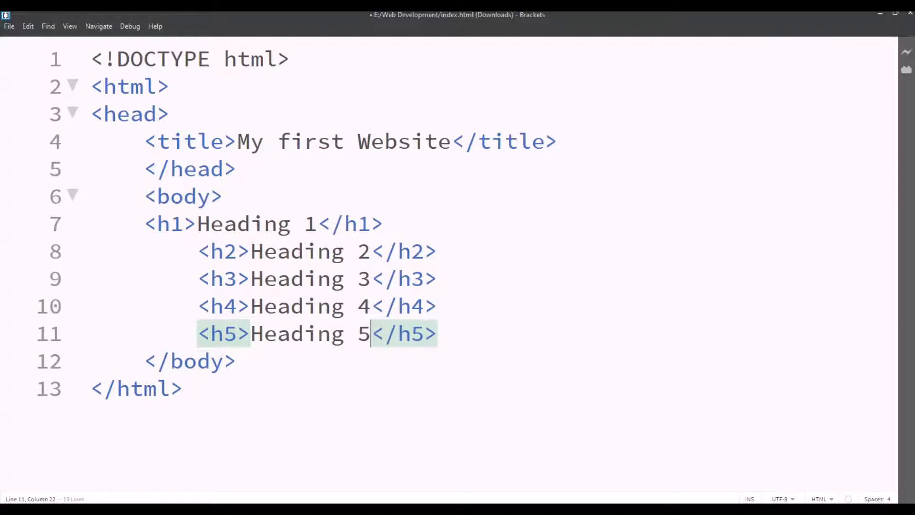
pyautogui.write('<')
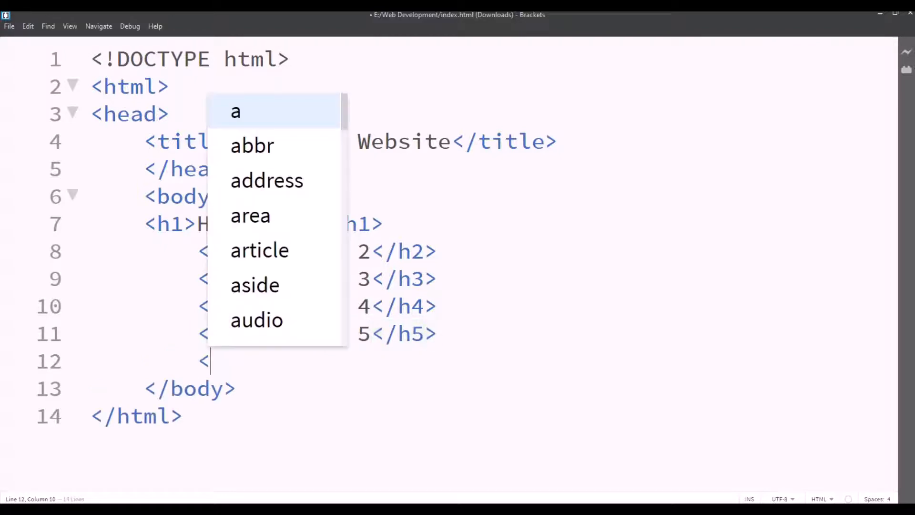
pyautogui.write('h6></h6>')
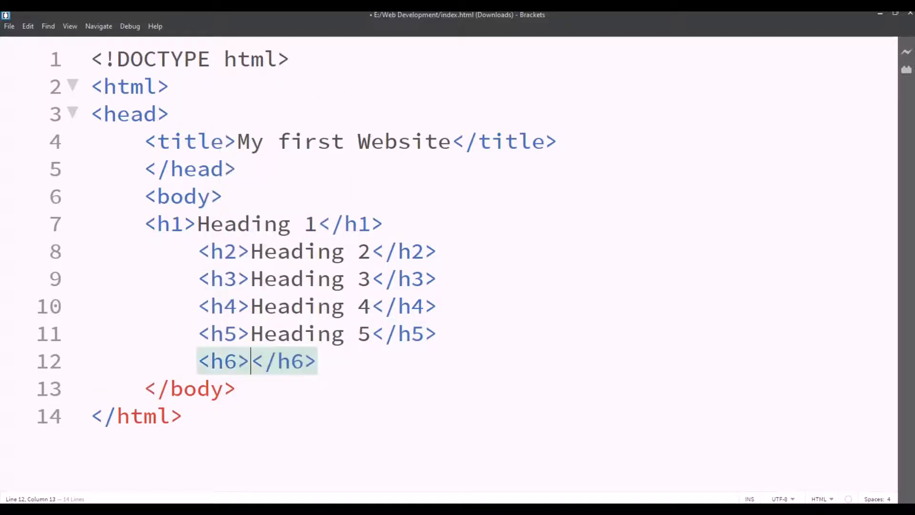
pyautogui.write('Headin')
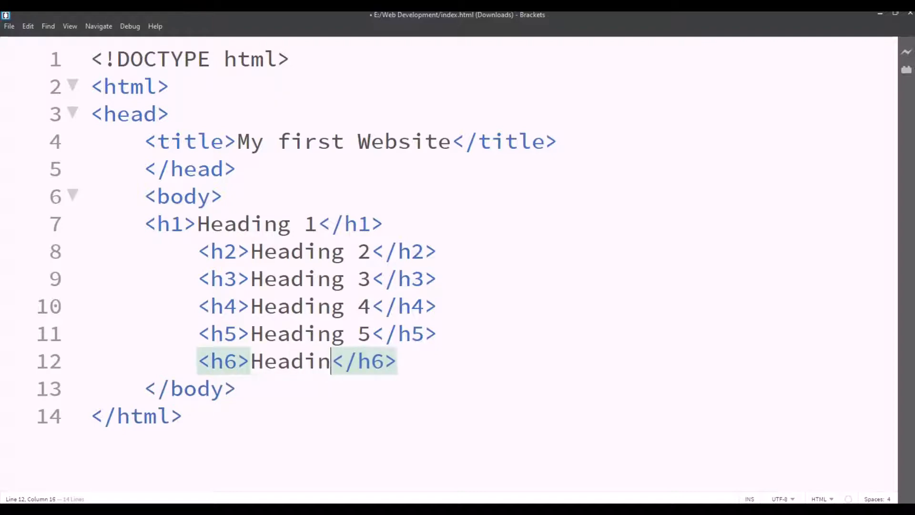
pyautogui.write('6')
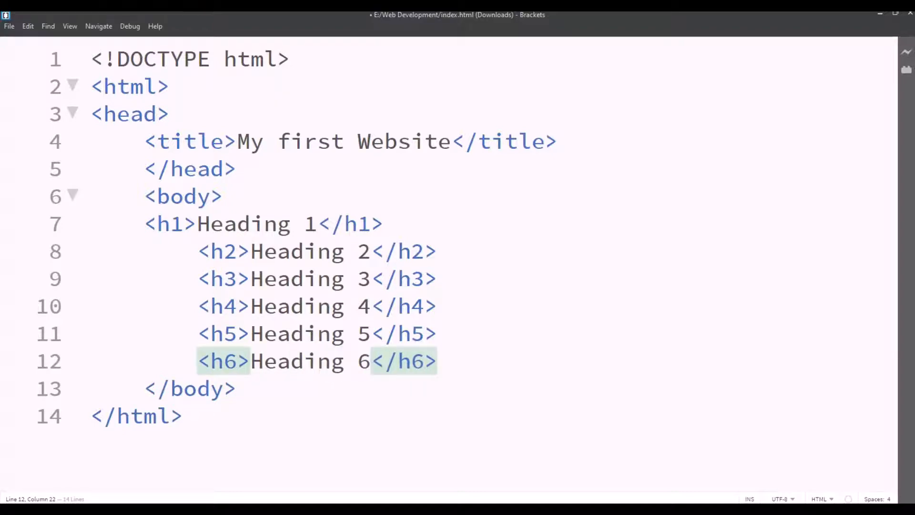
pyautogui.press('ctrl+s')
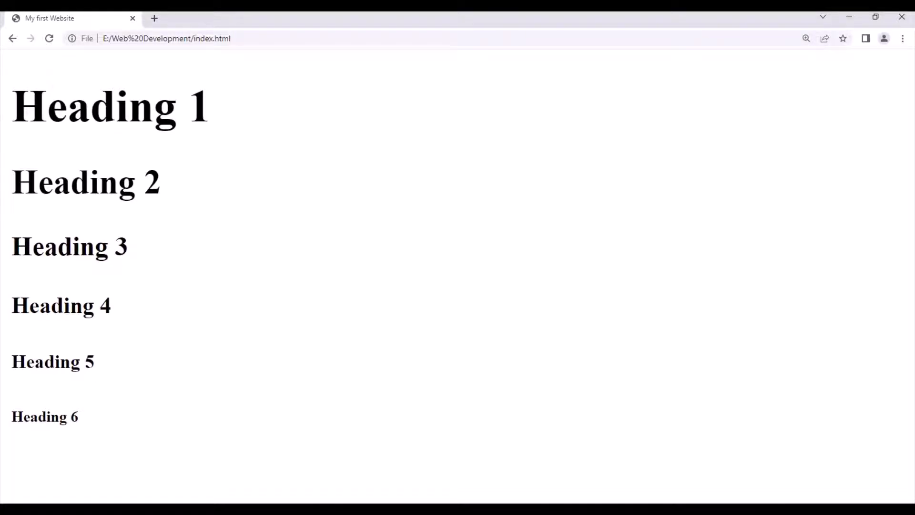
# Step: Return from the Chrome preview to the Brackets source editor
pyautogui.click(806, 38)
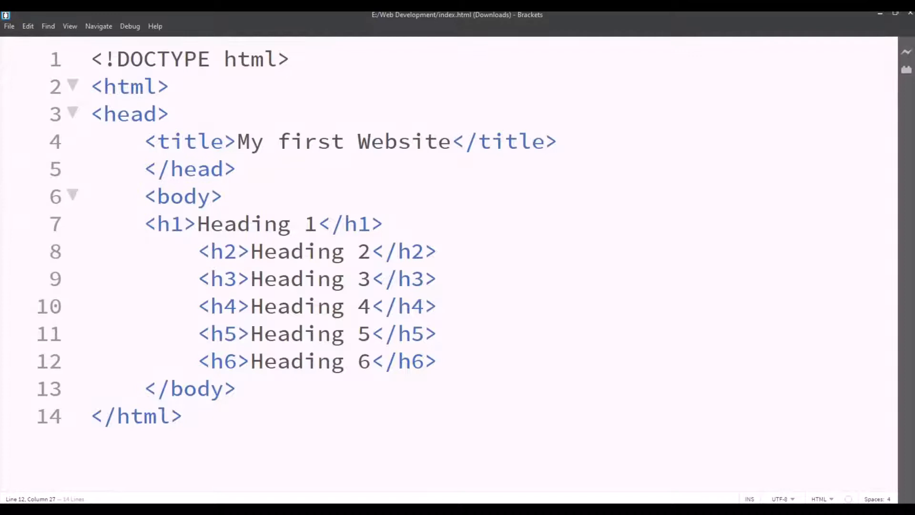
# Step: Delete the Heading 2 through Heading 6 lines and save
pyautogui.click(437, 361)
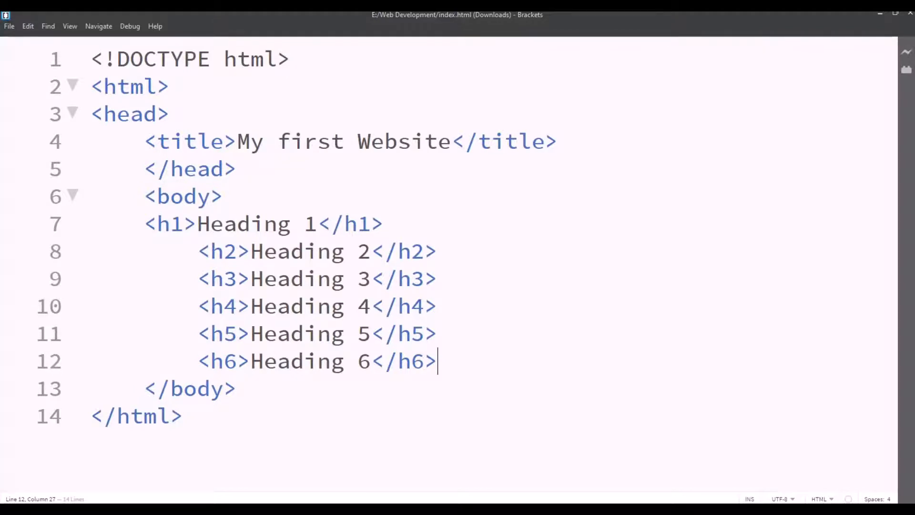
pyautogui.press('BackSpace')
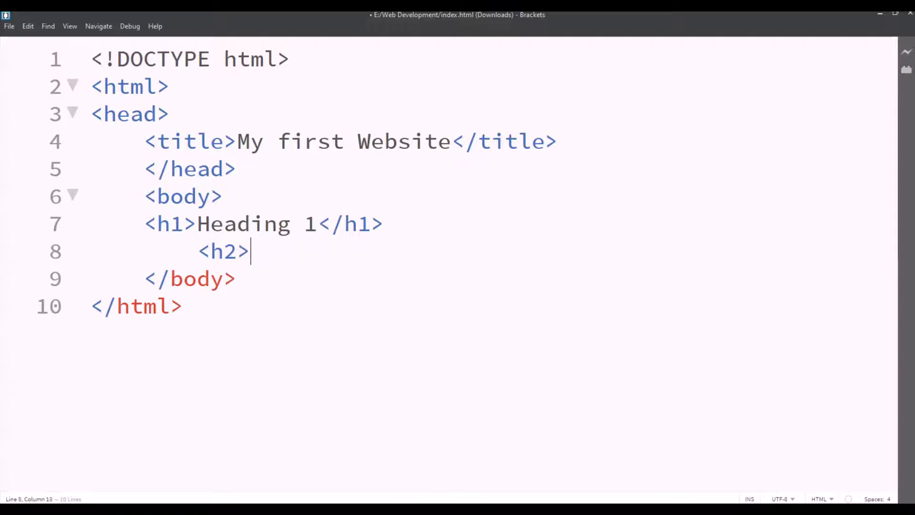
pyautogui.press('Backspace')
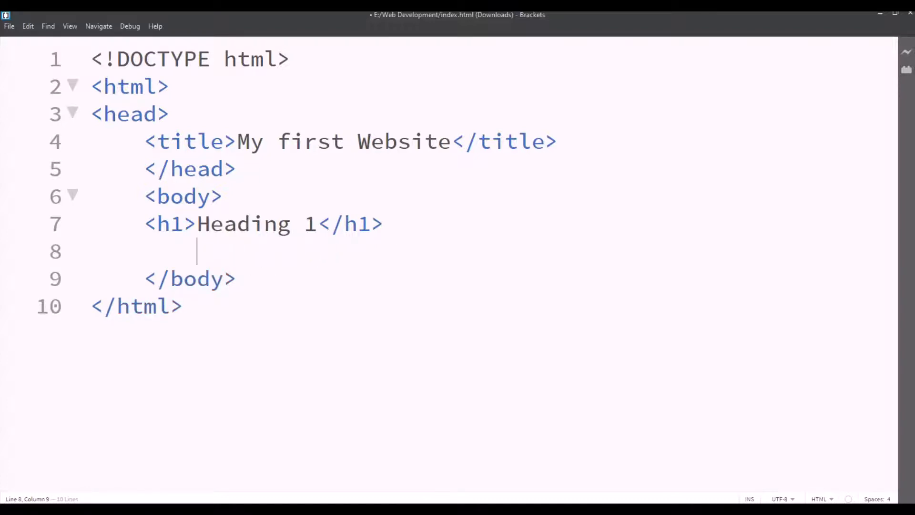
pyautogui.press('ctrl+s')
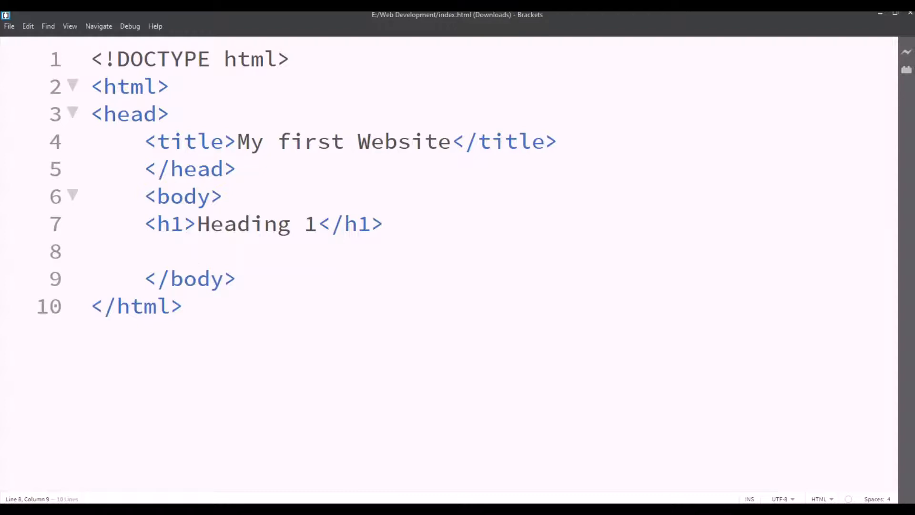
# Step: Add the paragraph 'This is an example of an HTML paragraph.' and save
pyautogui.write('<p></p>')
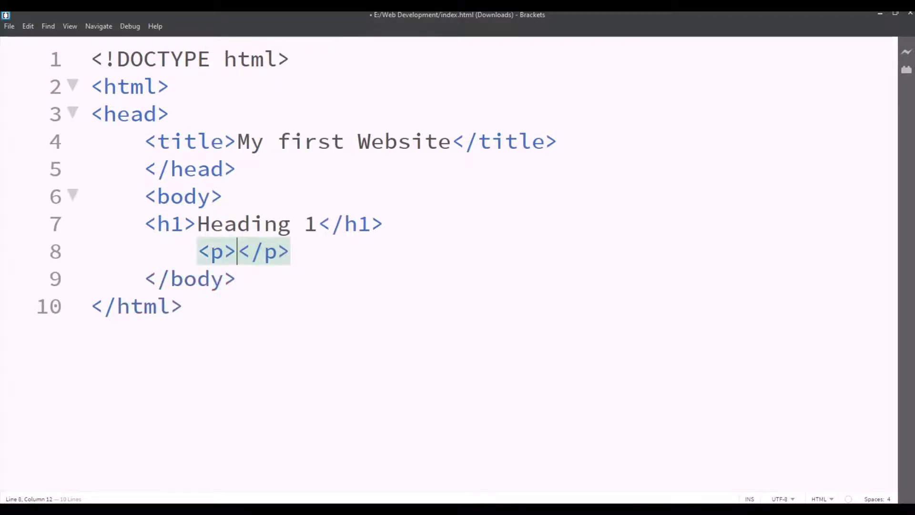
pyautogui.write('This')
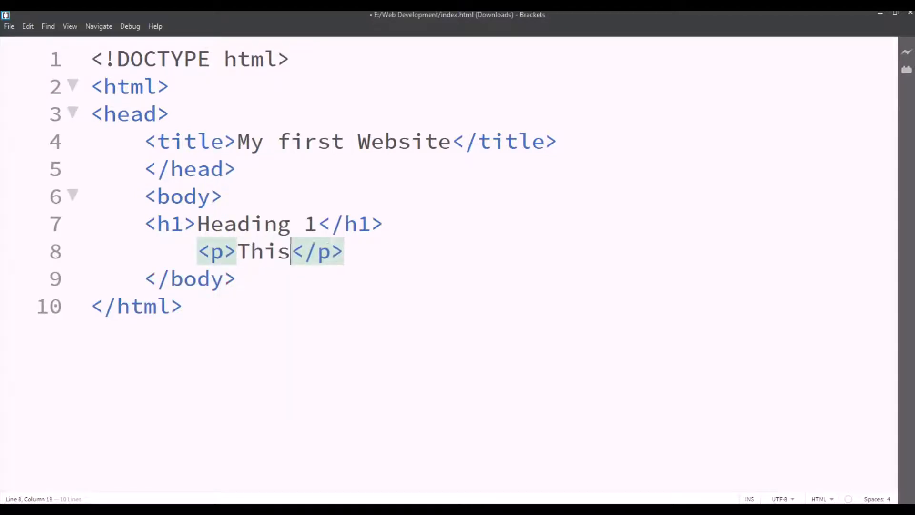
pyautogui.write('is an')
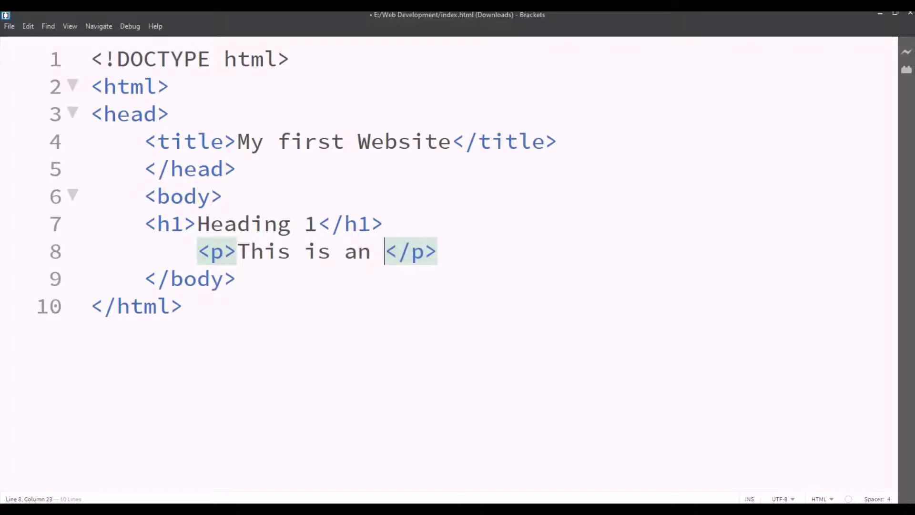
pyautogui.write('exam')
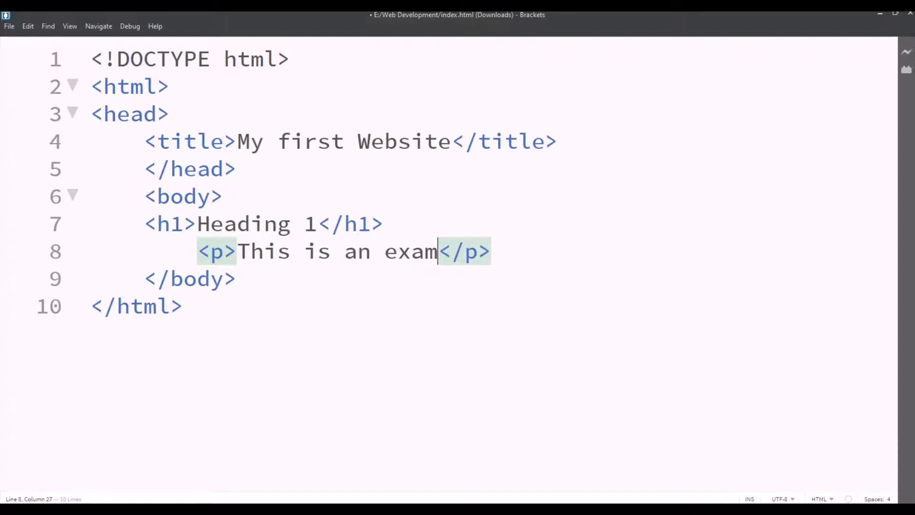
pyautogui.write('ple of a')
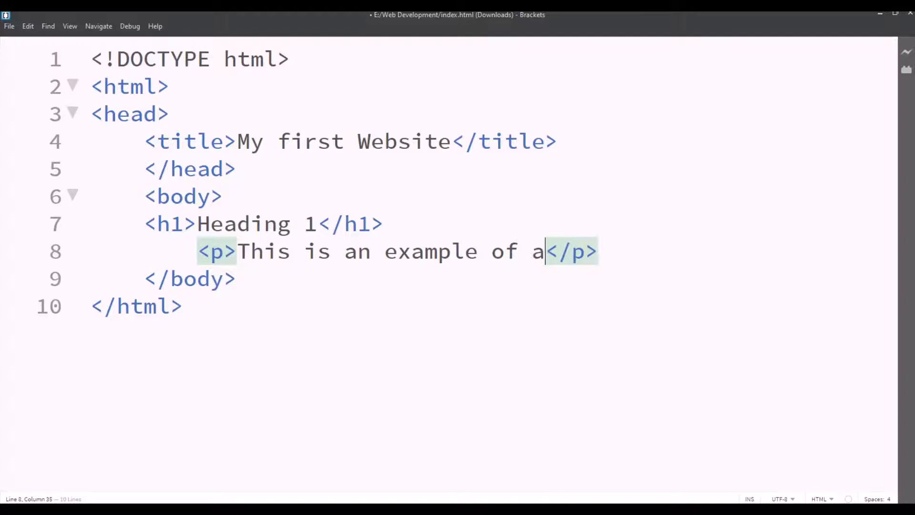
pyautogui.write('n HTML')
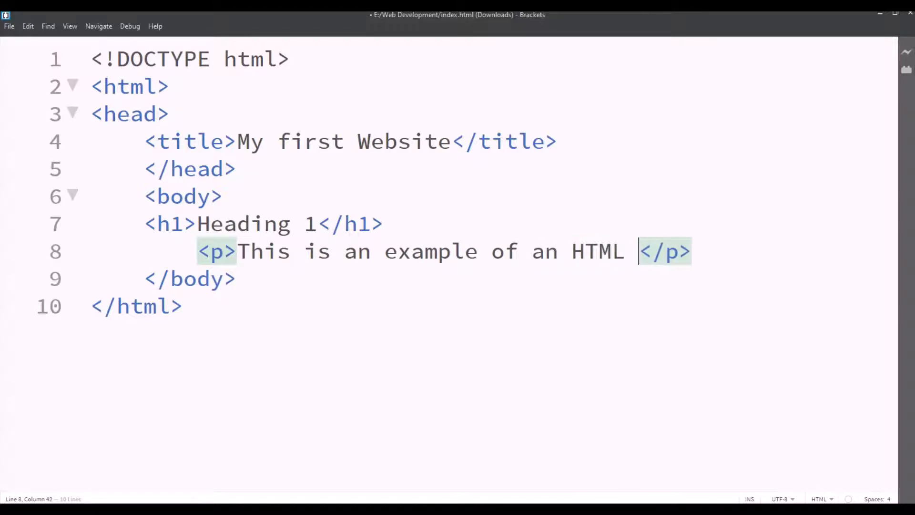
pyautogui.write('paragrap')
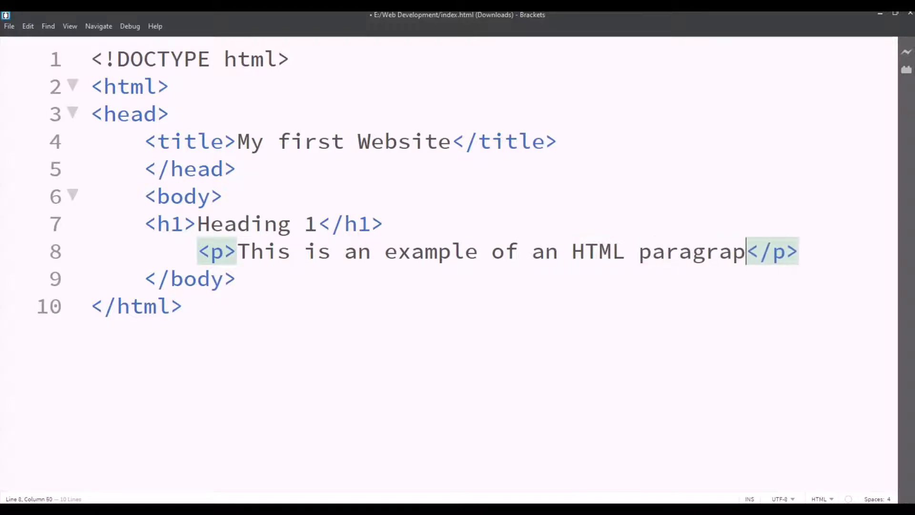
pyautogui.write('h.')
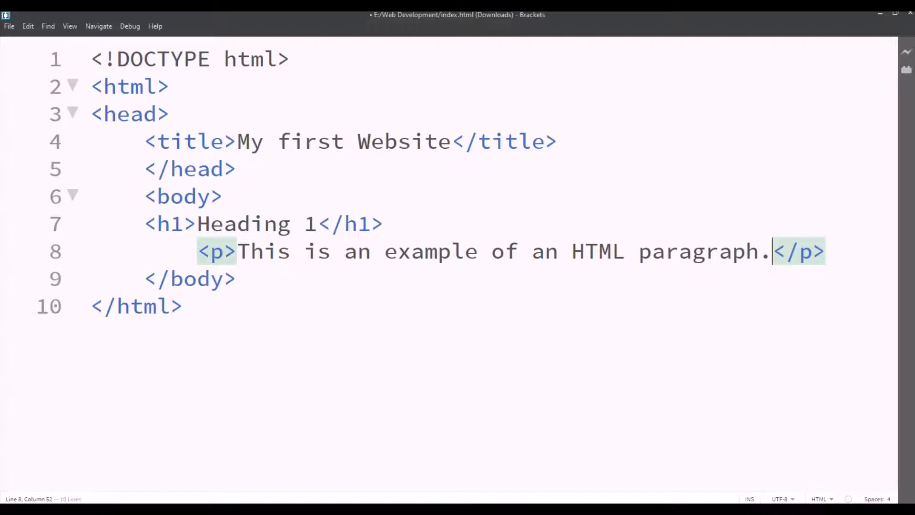
pyautogui.press('ctrl+s')
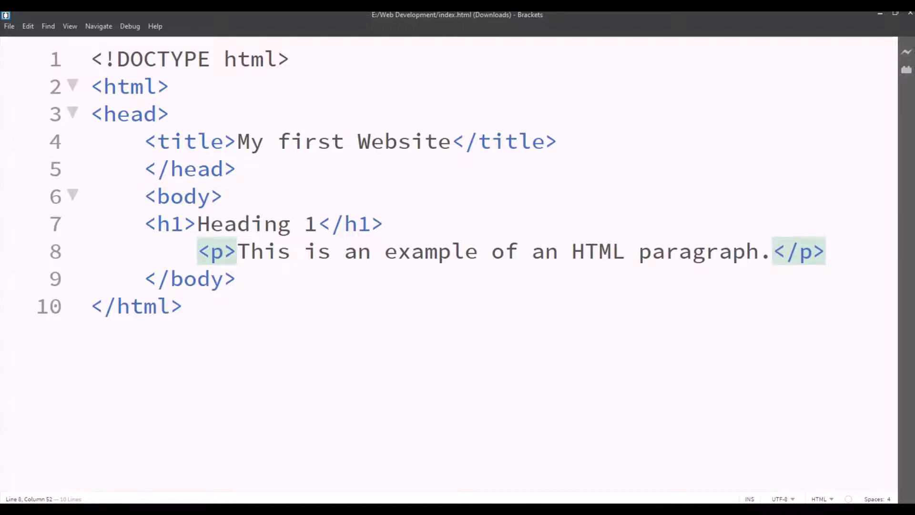
pyautogui.click(8, 26)
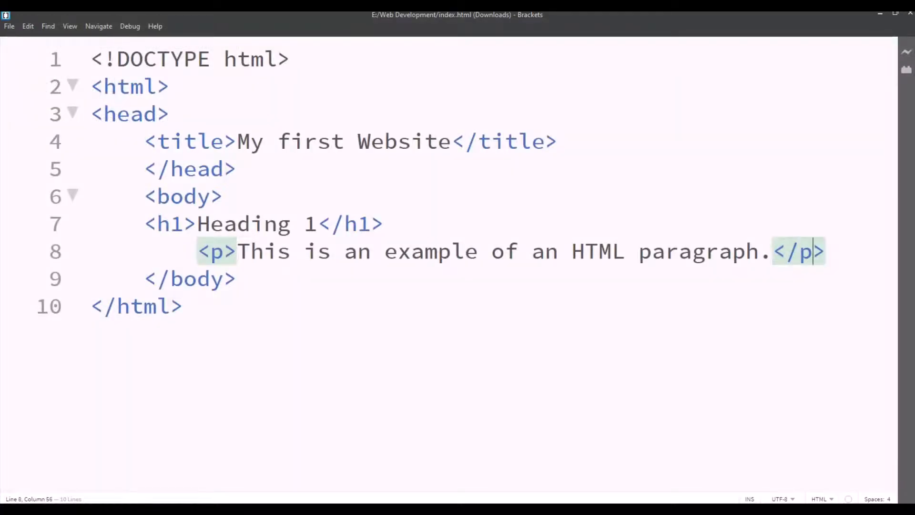
# Step: Add a 'Heading 2' h2 heading below the first paragraph
pyautogui.write('<')
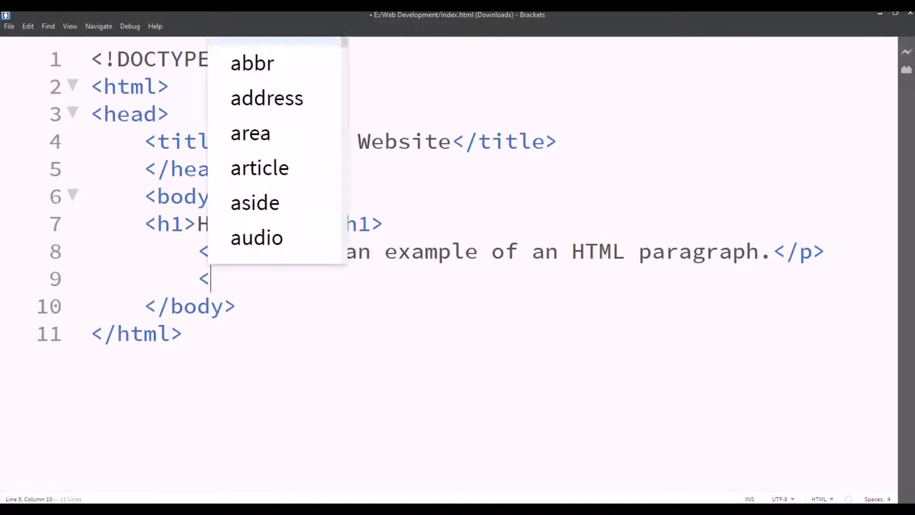
pyautogui.write('h2')
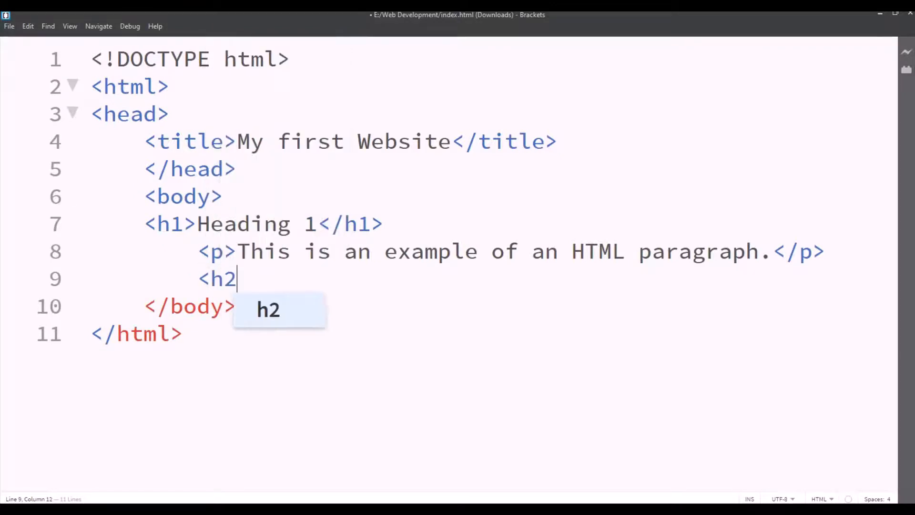
pyautogui.write('>Heading</h2>')
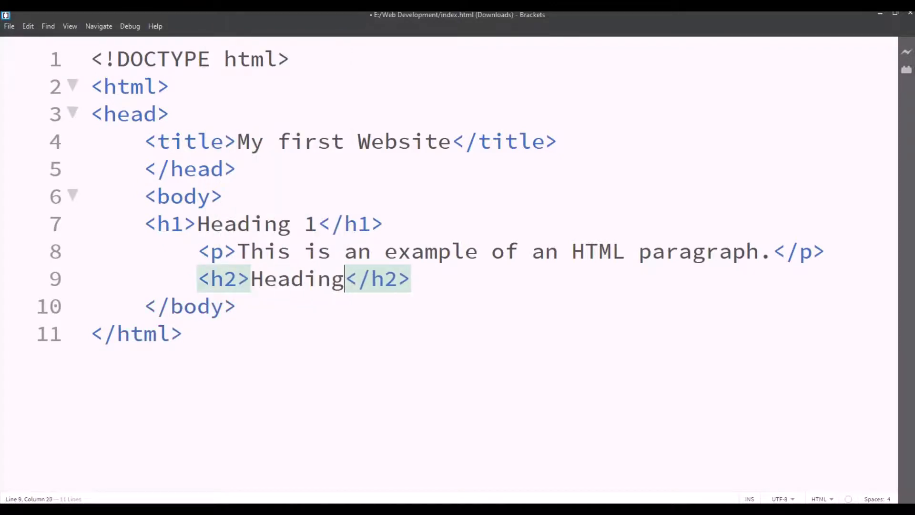
pyautogui.write('2')
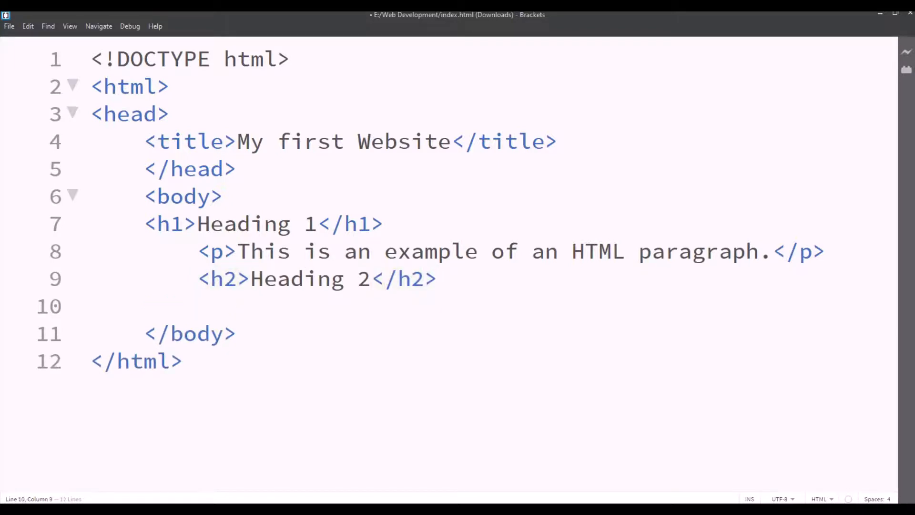
# Step: Add the paragraph 'Another example of an HTML paragraph.' and bring up the preview
pyautogui.write('<p></p>')
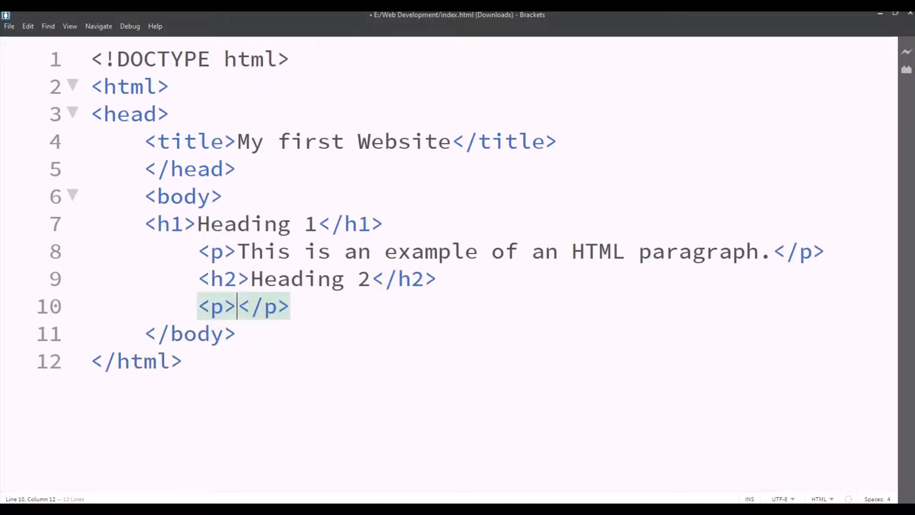
pyautogui.write('Another')
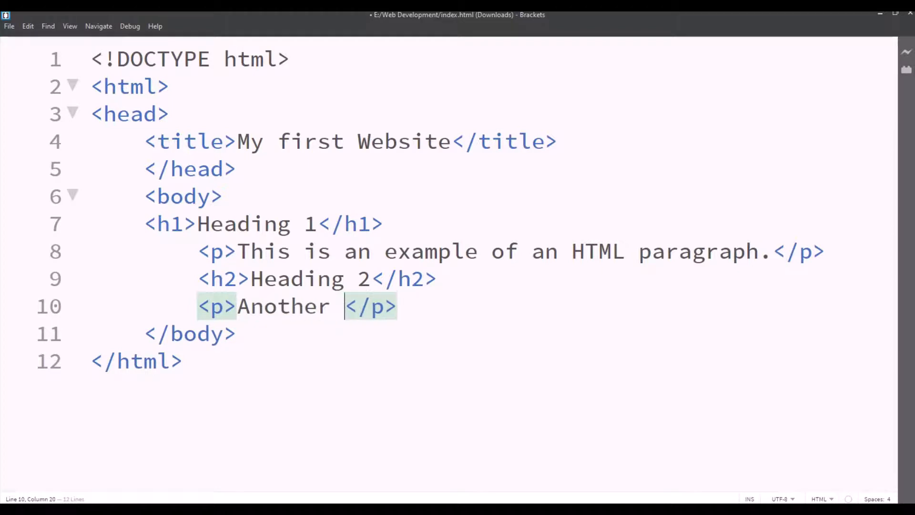
pyautogui.write('example of an HTM')
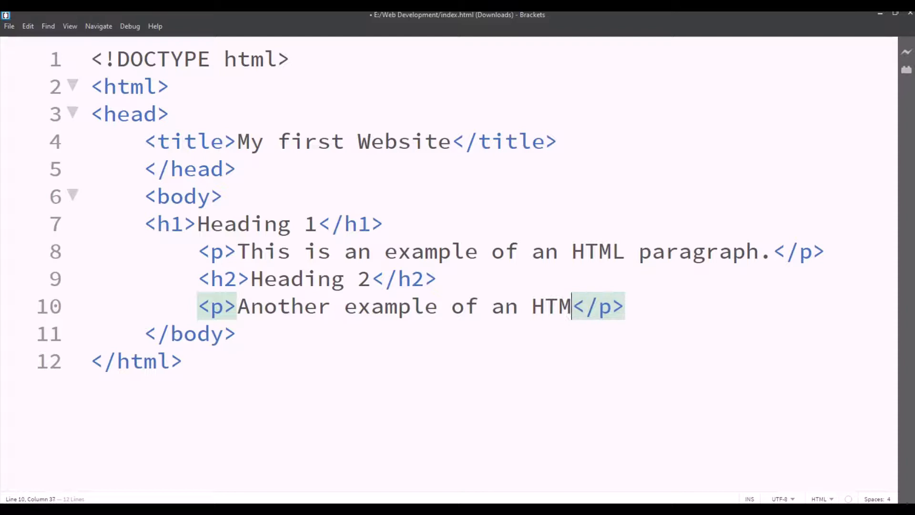
pyautogui.write('par')
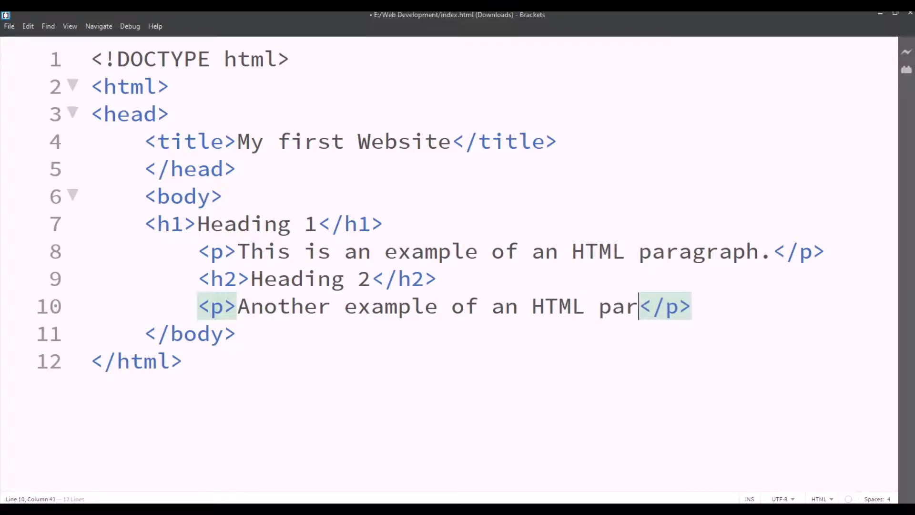
pyautogui.write('agraph')
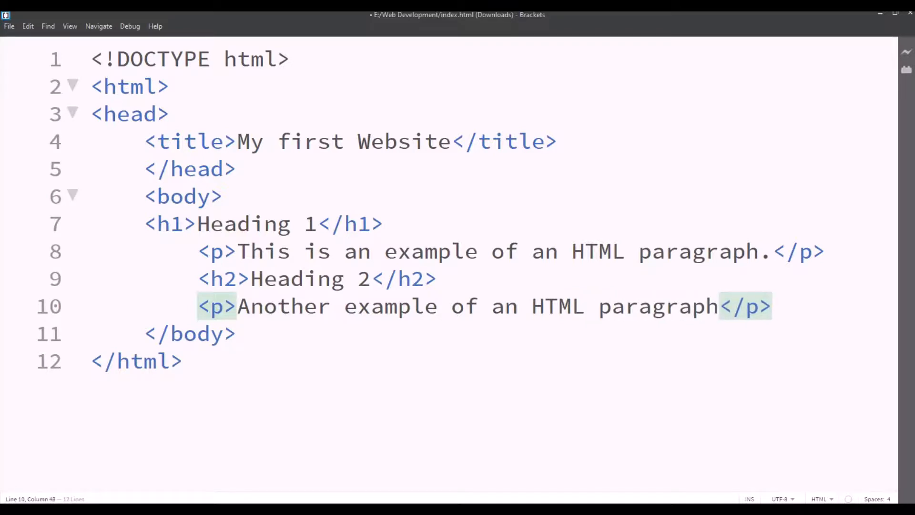
pyautogui.write('.')
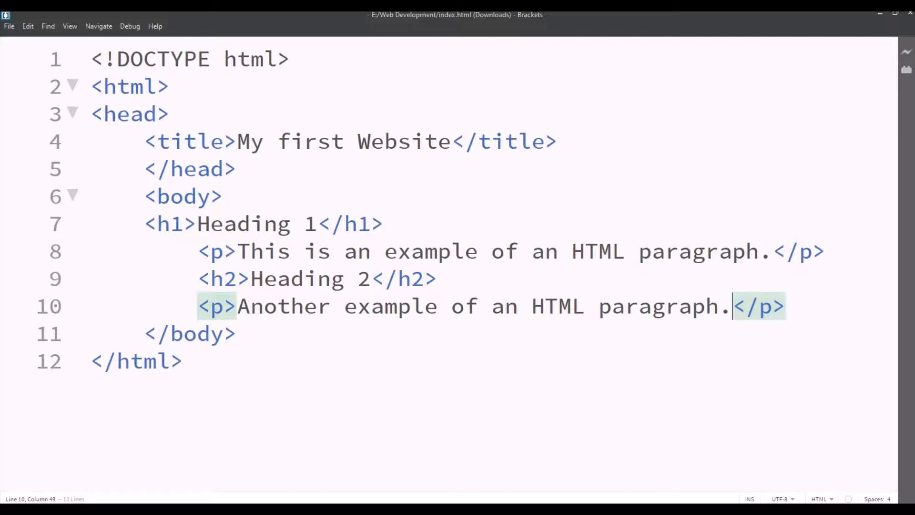
pyautogui.click(9, 26)
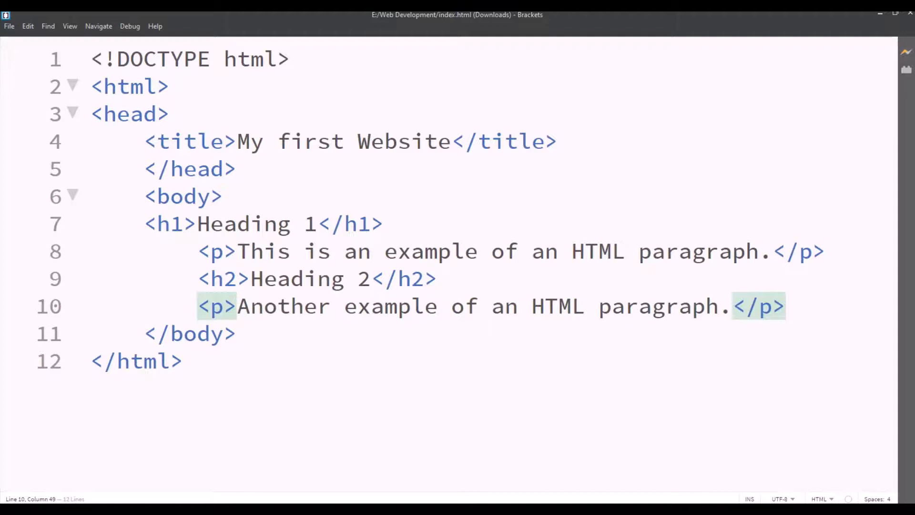
pyautogui.click(903, 52)
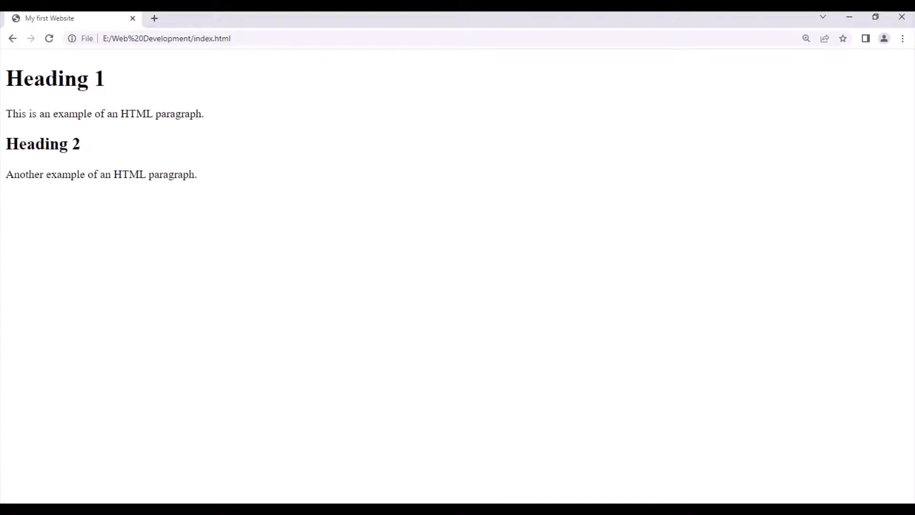
# Step: Inspect the Chrome preview showing both headings and paragraphs
pyautogui.moveTo(19, 114); pyautogui.dragTo(58, 174)
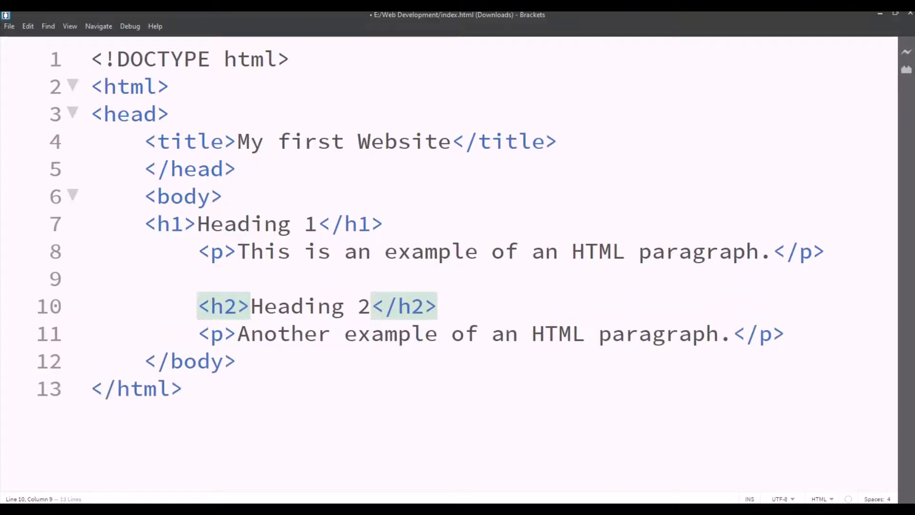
# Step: Add a <br> after the first paragraph, save, and check the spacing in Chrome
pyautogui.write('<br')
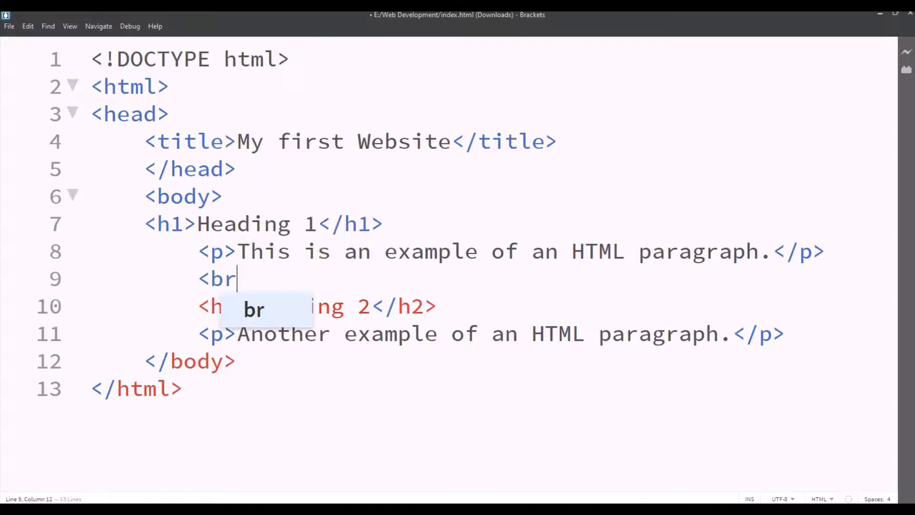
pyautogui.write('>')
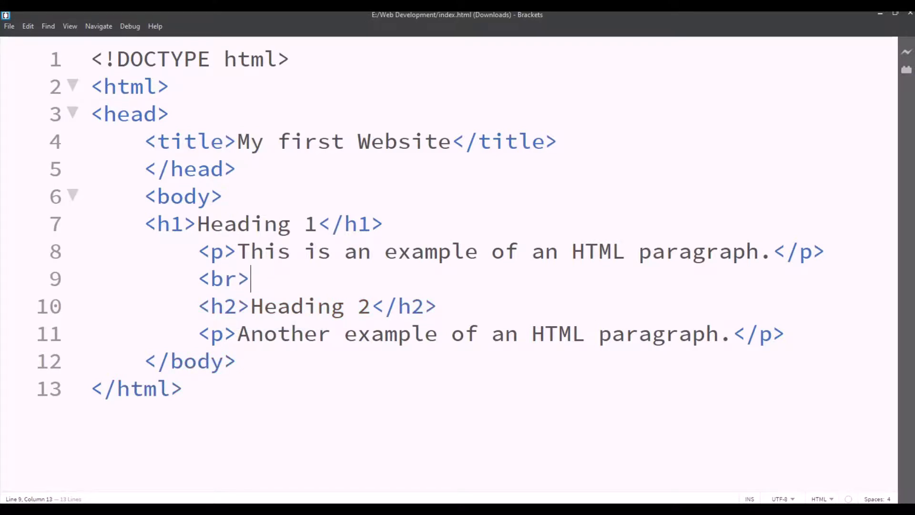
pyautogui.click(9, 25)
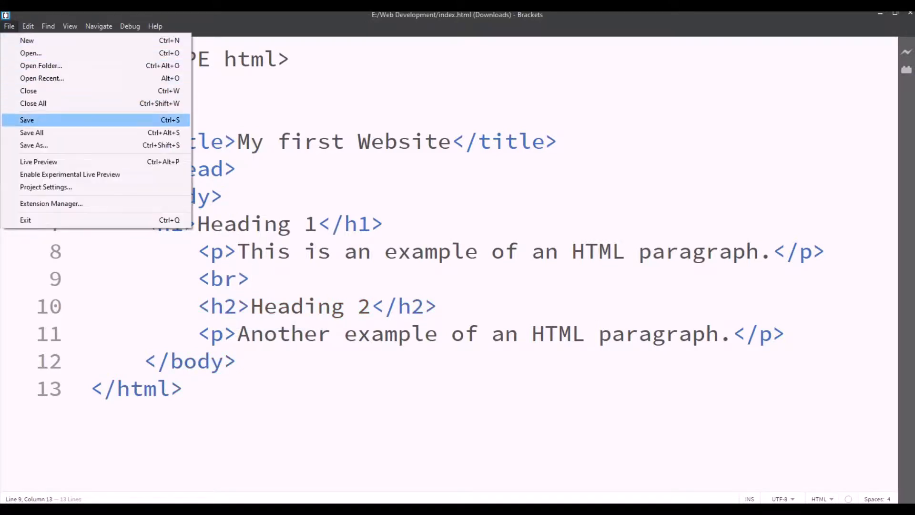
pyautogui.click(27, 120)
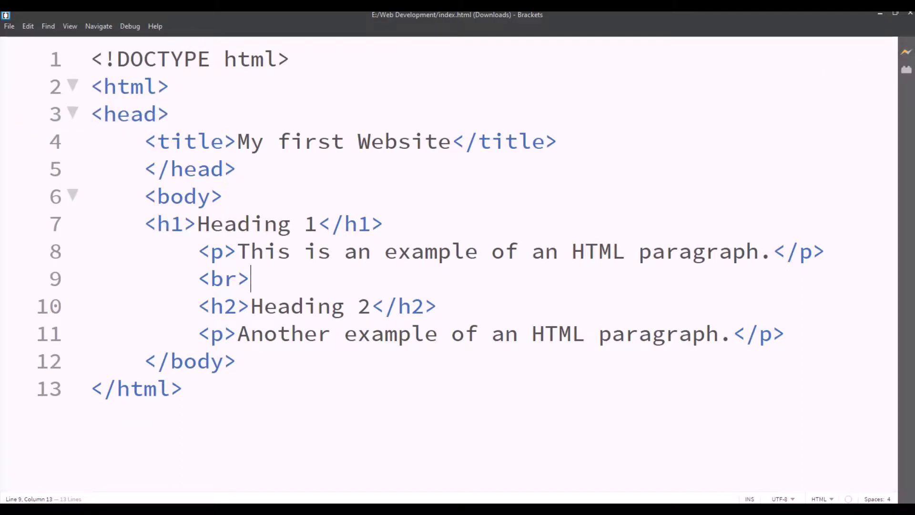
pyautogui.click(904, 51)
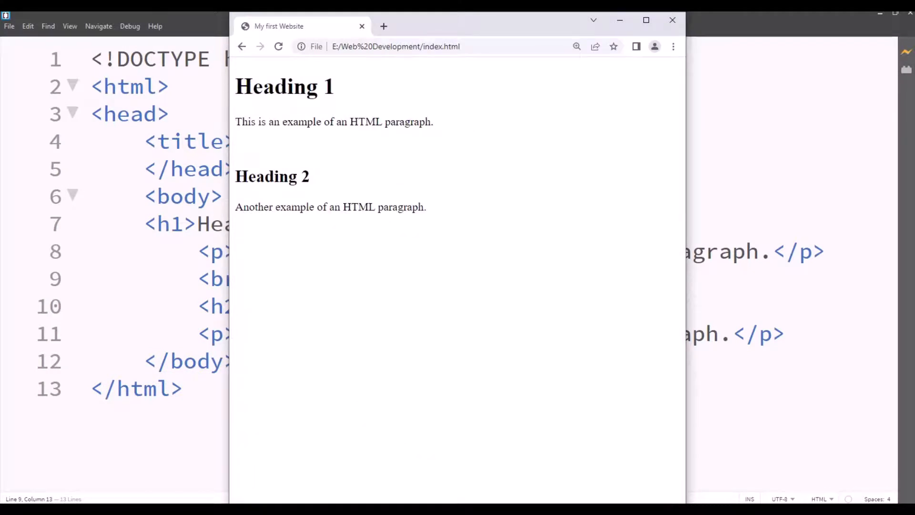
pyautogui.moveTo(240, 122); pyautogui.dragTo(279, 176)
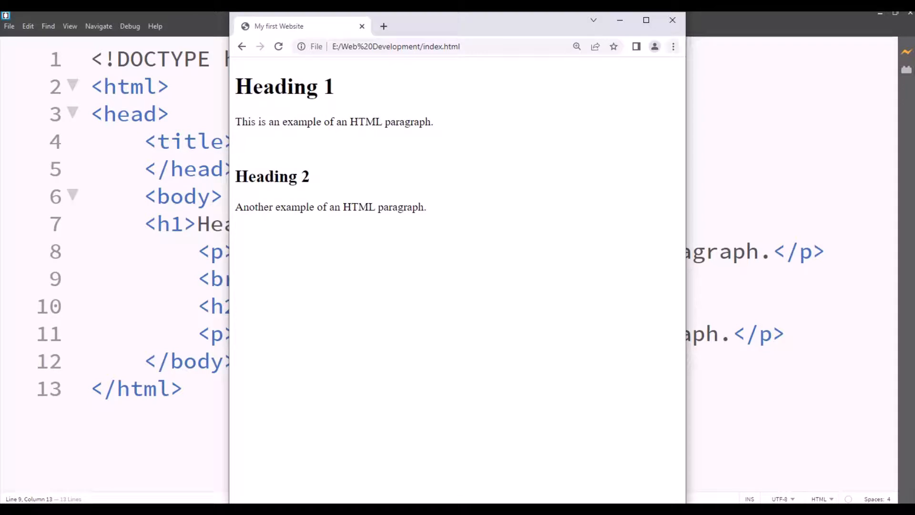
pyautogui.click(672, 19)
pyautogui.write('<h')
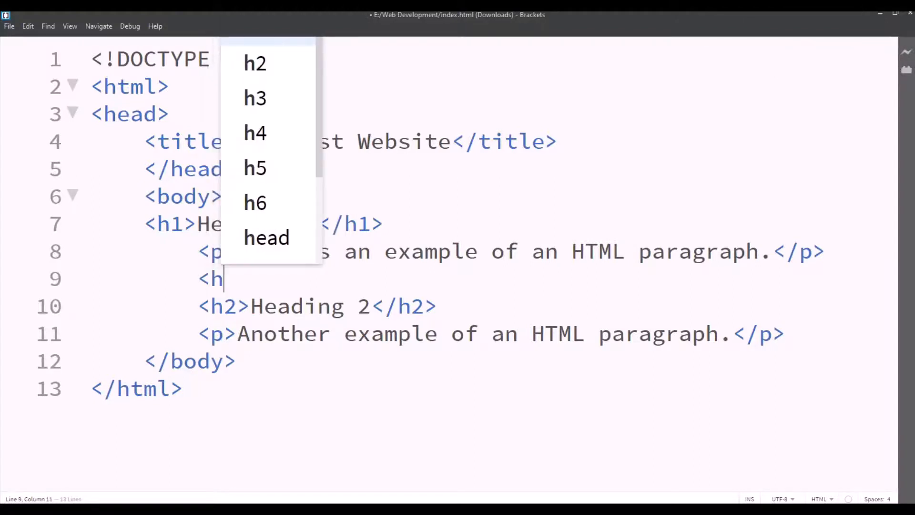
# Step: Finish line 9 as <br><hr><br>, save, and check the rule in Chrome
pyautogui.write('r>')
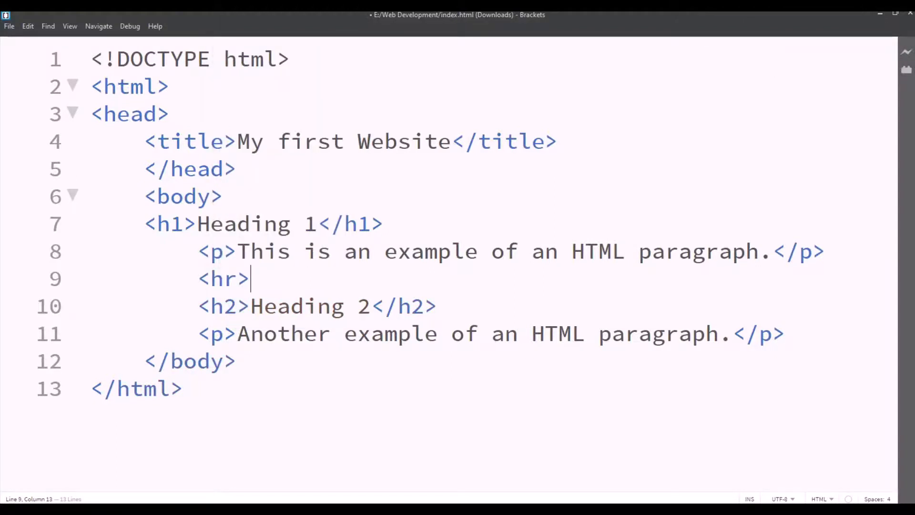
pyautogui.click(8, 26)
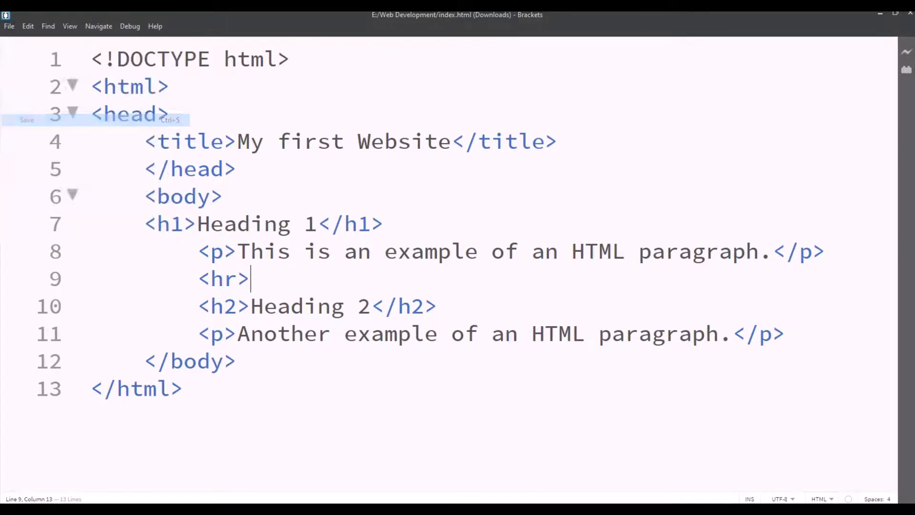
pyautogui.click(905, 51)
pyautogui.write('<br>')
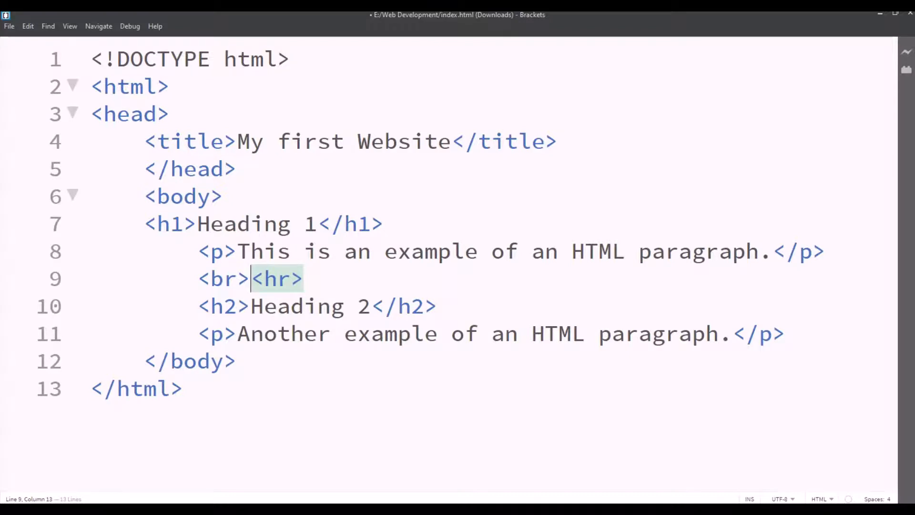
pyautogui.click(410, 251)
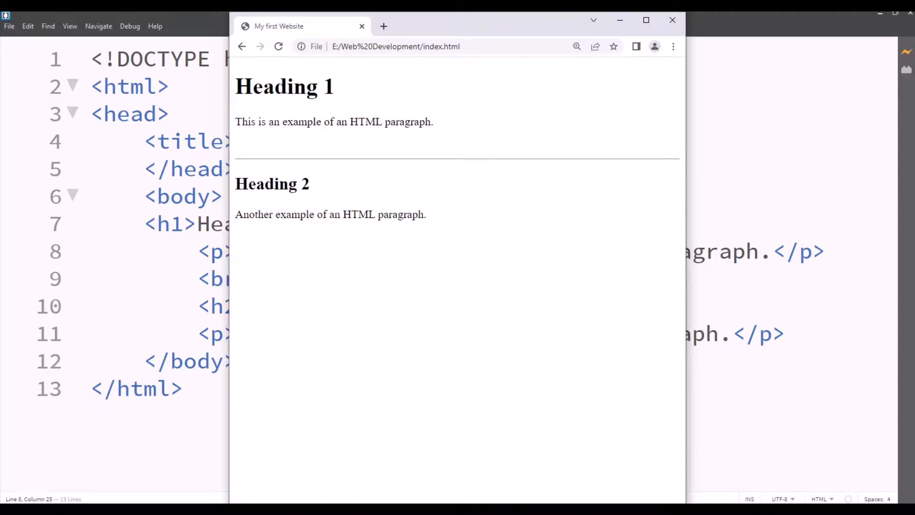
pyautogui.click(671, 20)
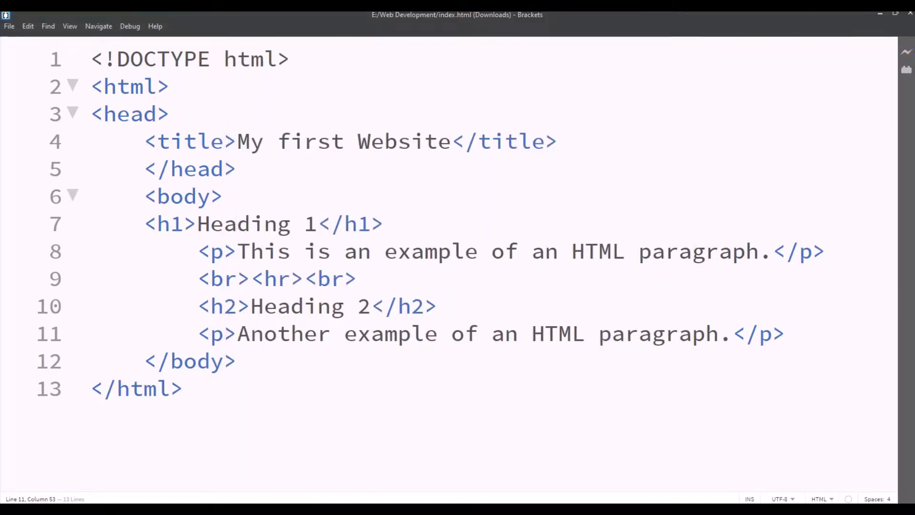
pyautogui.click(785, 333)
pyautogui.write('<')
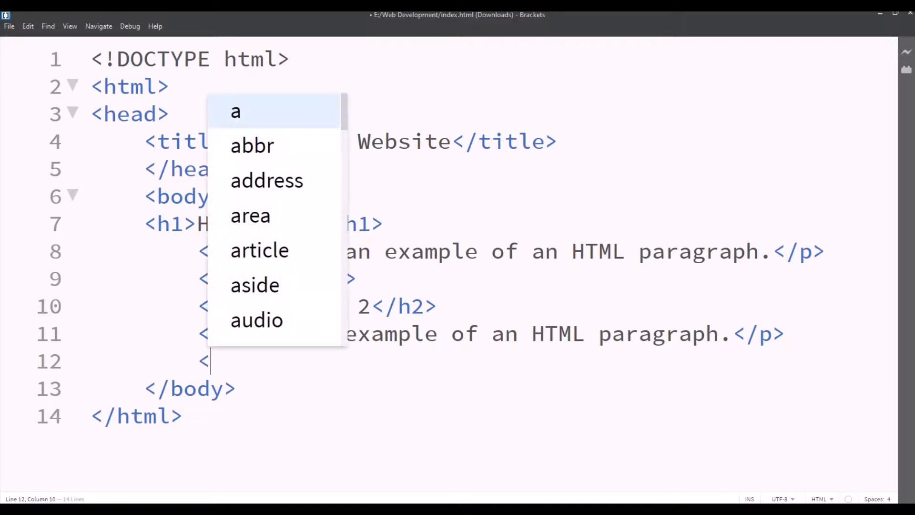
pyautogui.write('a href="')
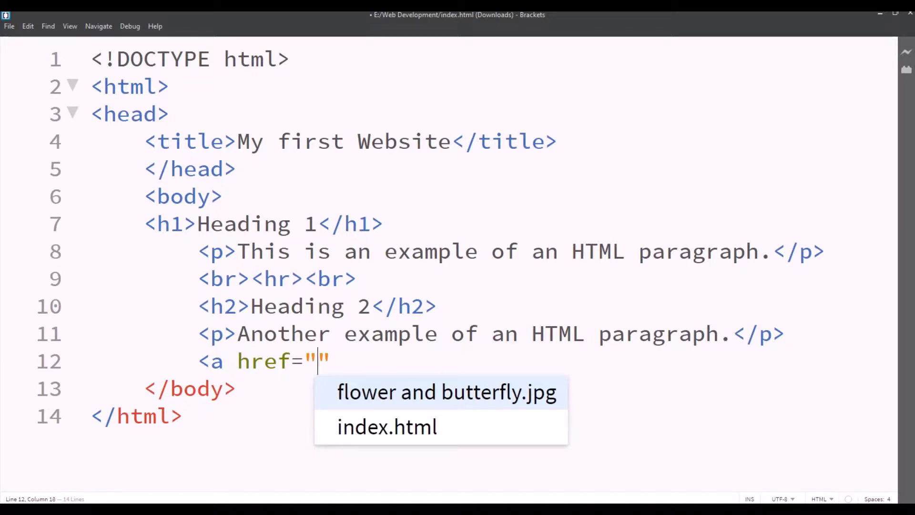
pyautogui.write('HTTP')
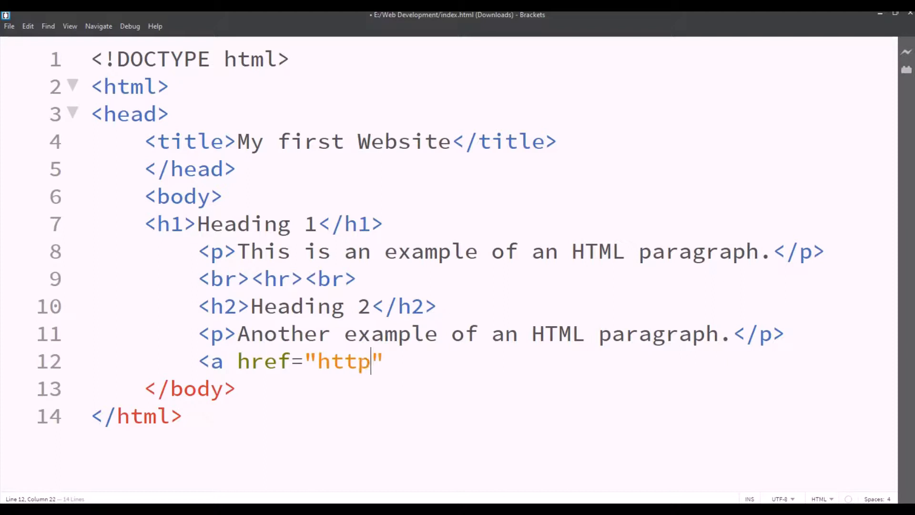
pyautogui.write('s:/')
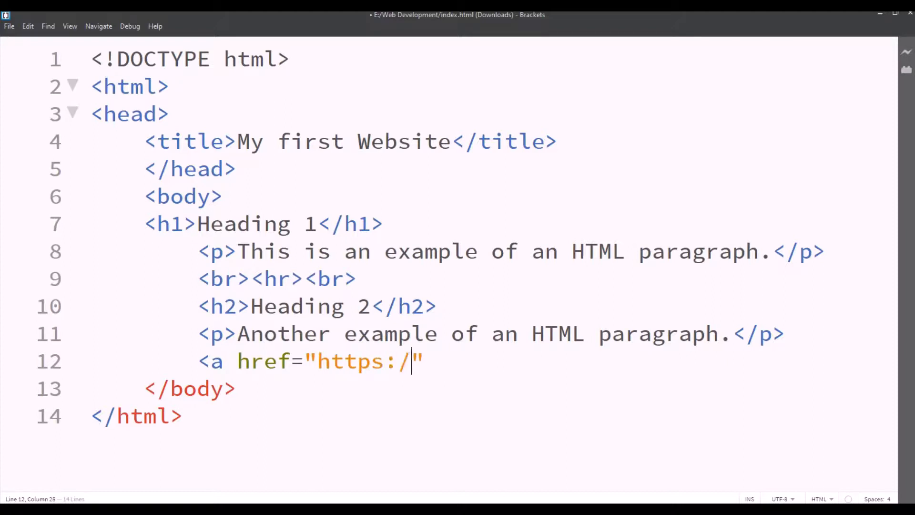
pyautogui.write('/')
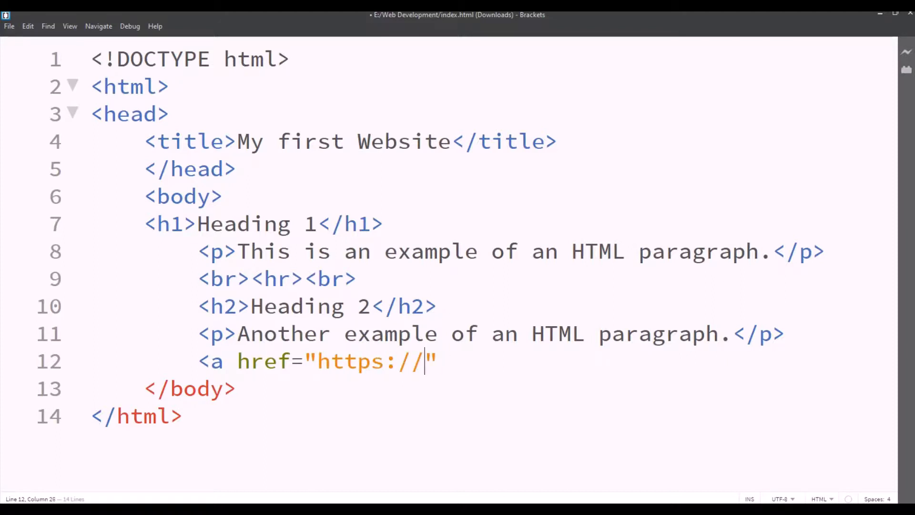
pyautogui.write('www.')
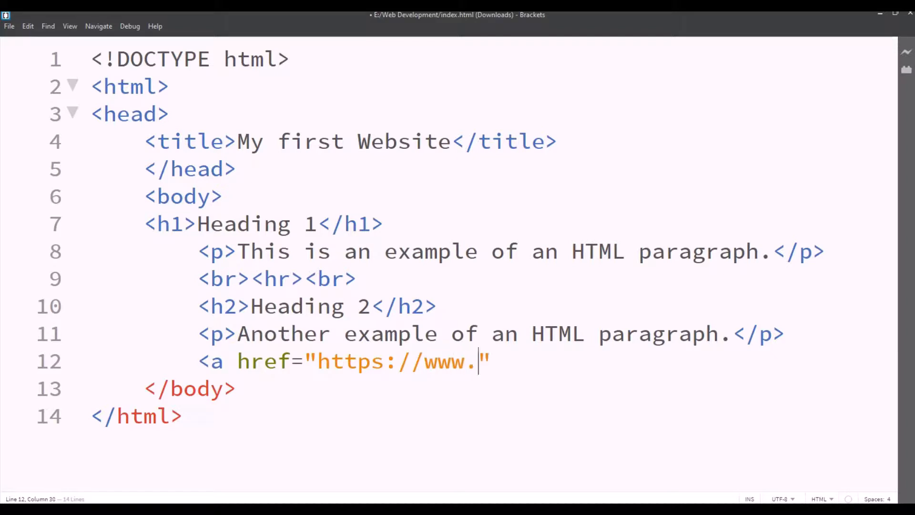
pyautogui.write('google.c')
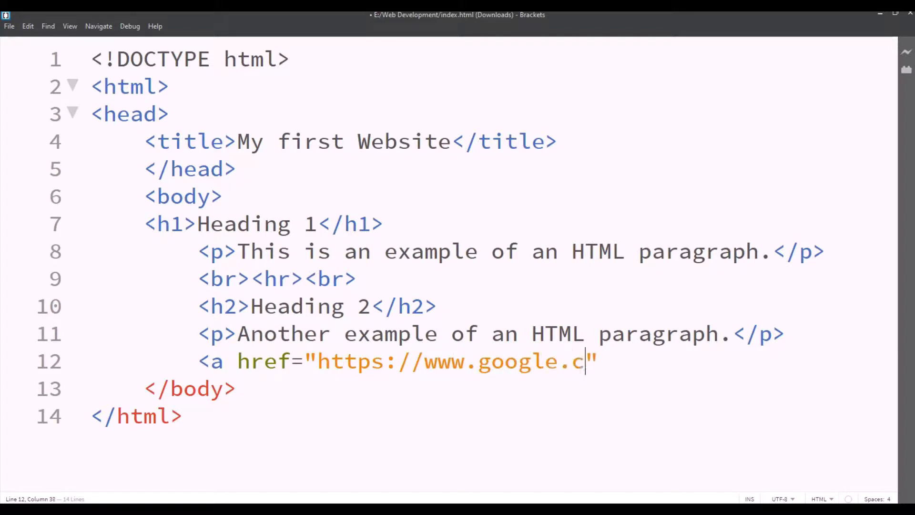
pyautogui.write('om')
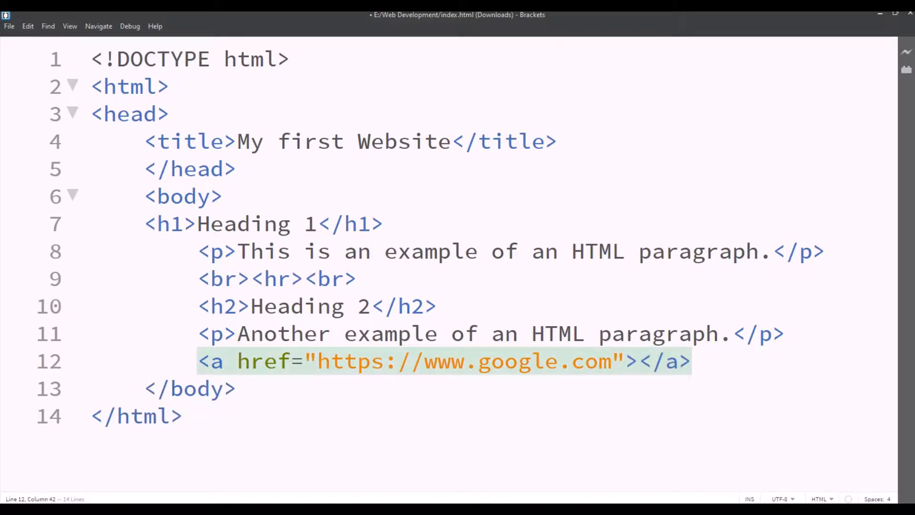
pyautogui.write('Click this to open')
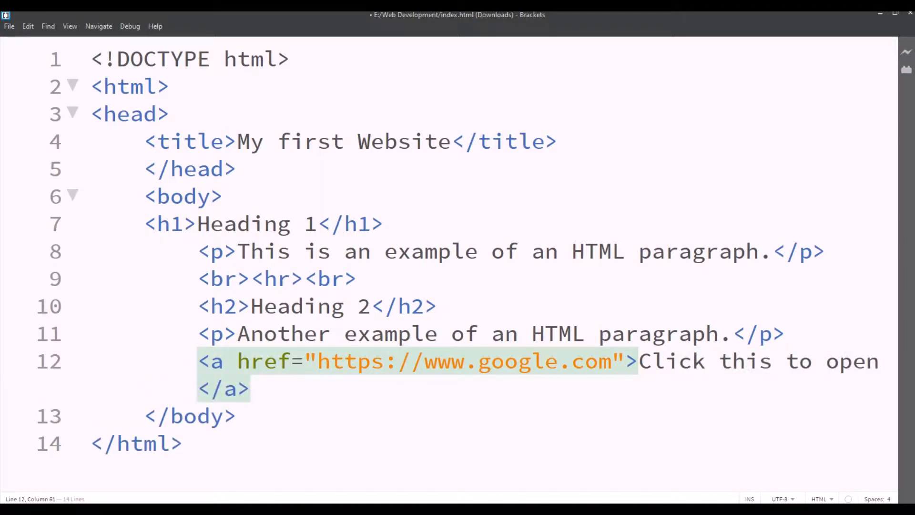
pyautogui.write('G')
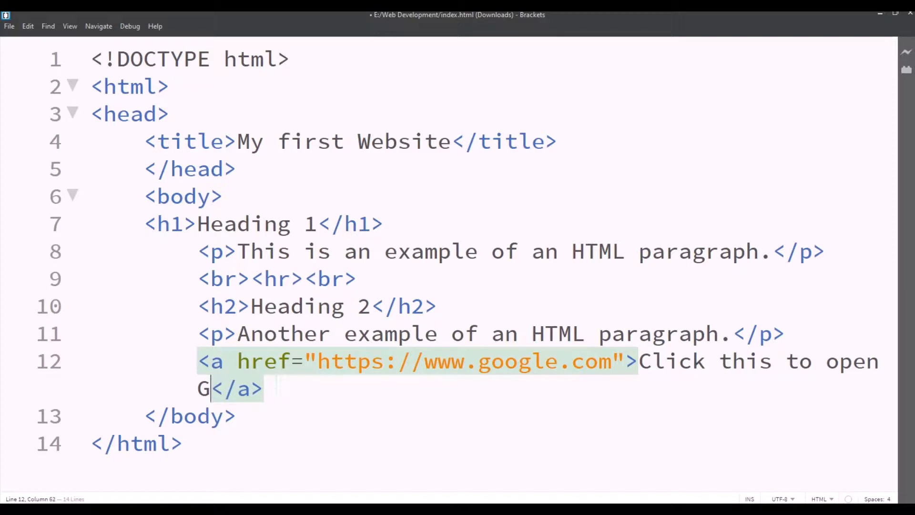
pyautogui.write('oogle.')
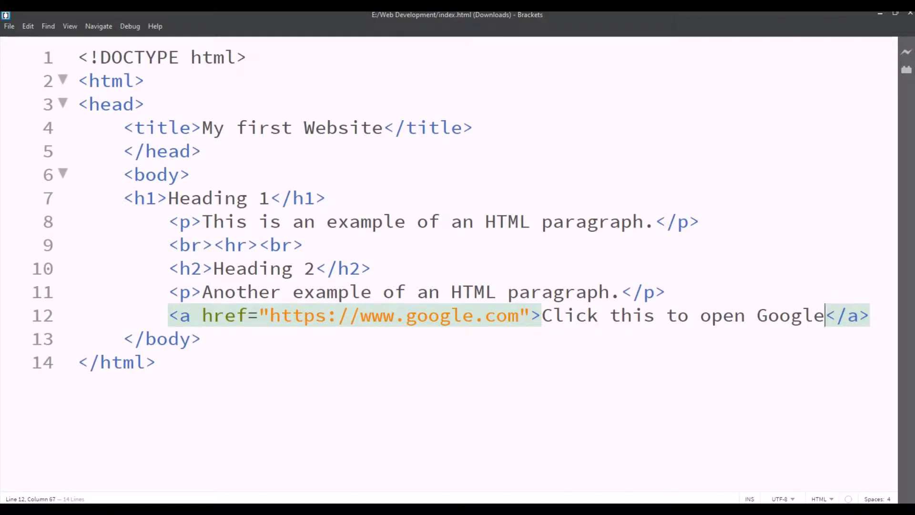
# Step: Save index.html and view the new Google link in Chrome
pyautogui.click(8, 26)
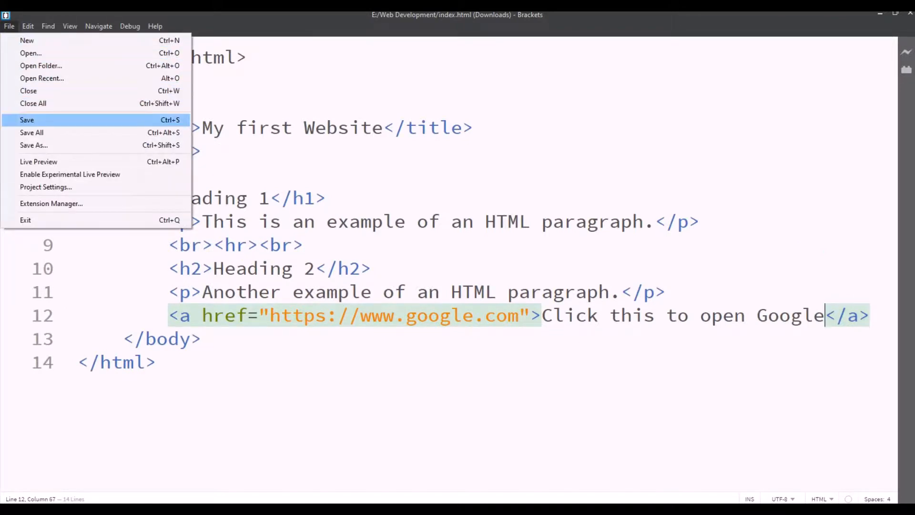
pyautogui.click(27, 120)
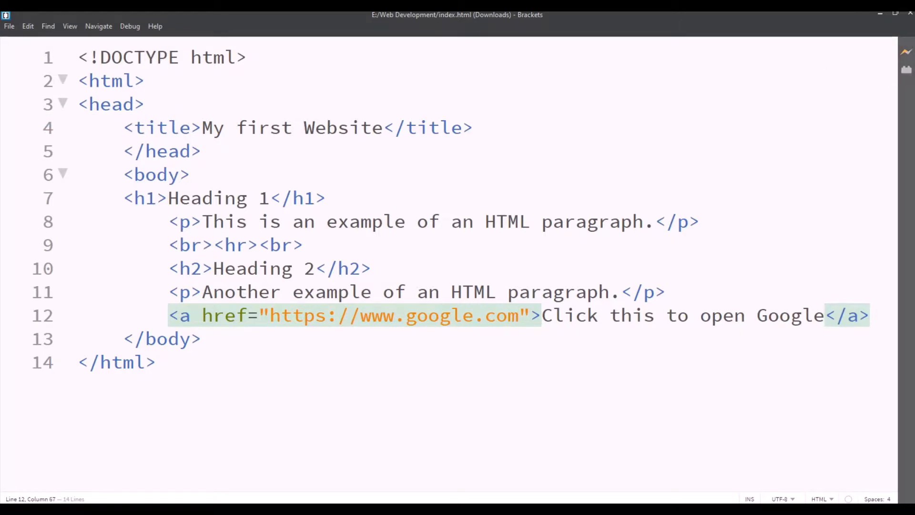
pyautogui.click(905, 52)
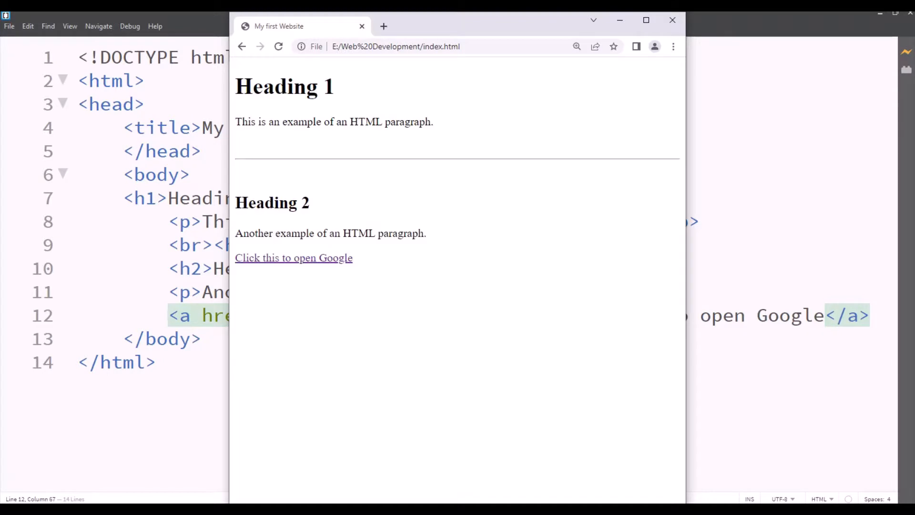
# Step: Follow the link to google.com, then close that Chrome window
pyautogui.click(294, 258)
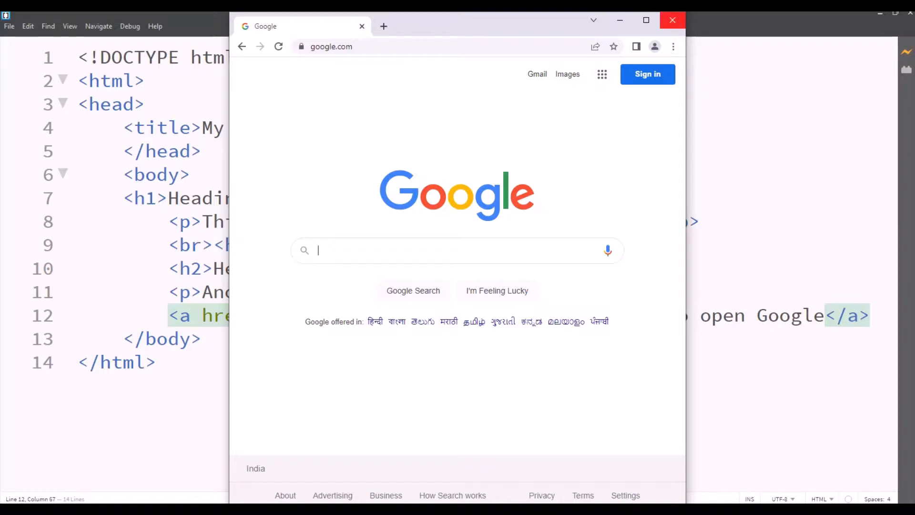
pyautogui.click(671, 20)
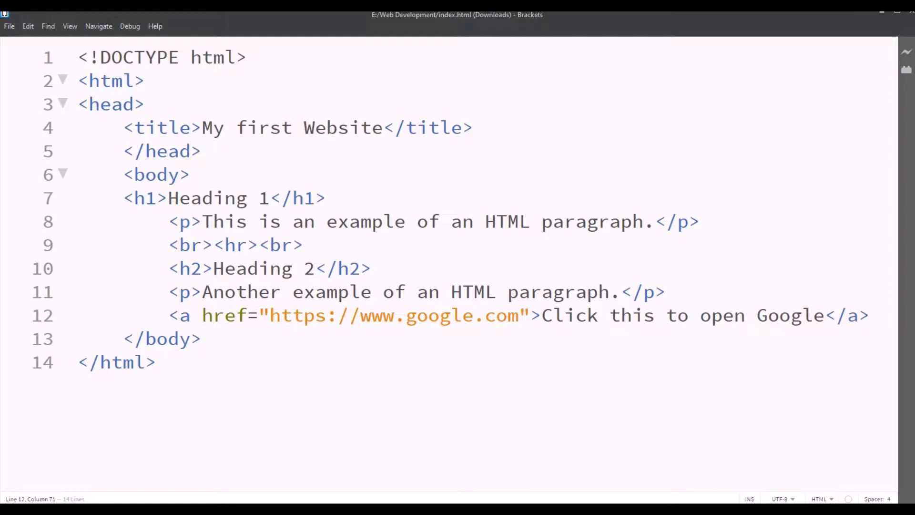
# Step: Type <img src="flower and butterfly.jpg" alt="Flowers and butterfly"> using the file code hint
pyautogui.write('<')
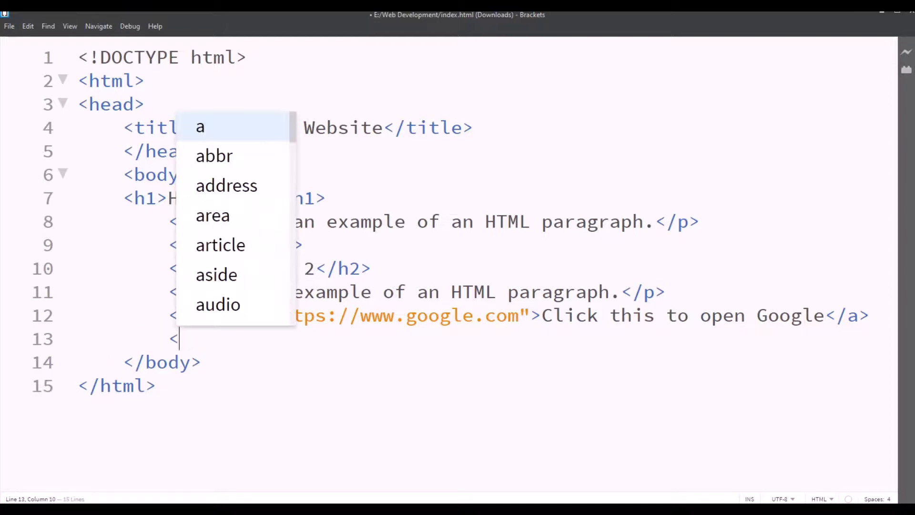
pyautogui.write('img')
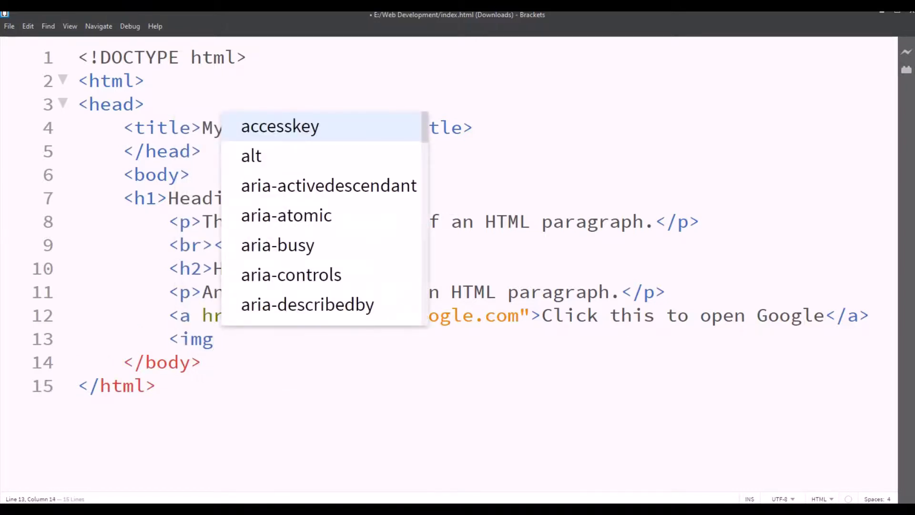
pyautogui.write('src="')
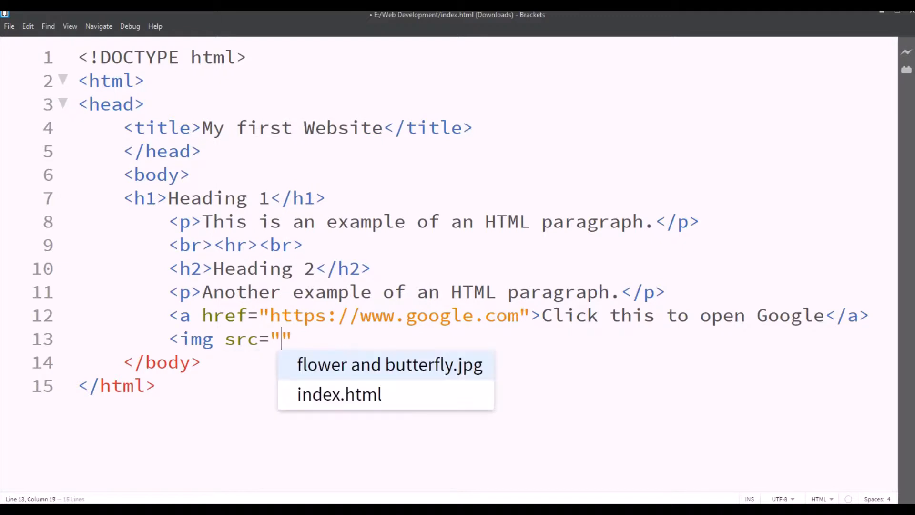
pyautogui.click(389, 364)
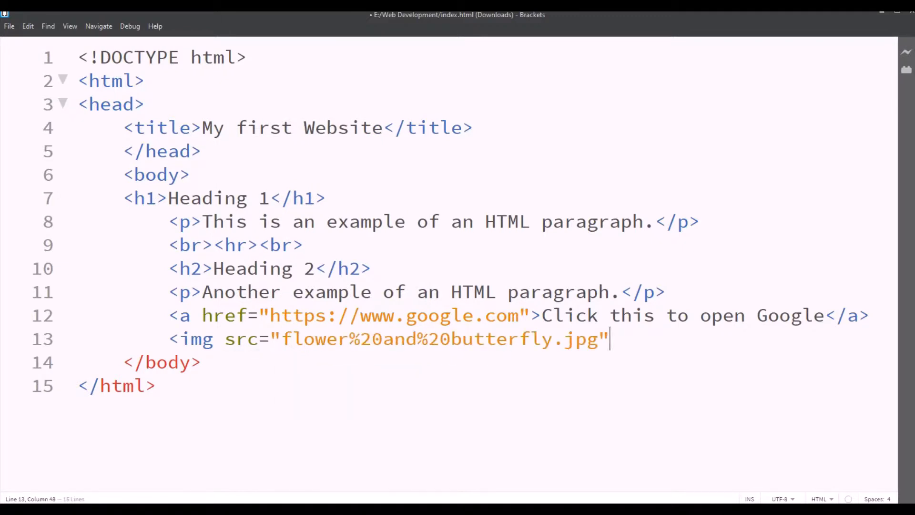
pyautogui.write('alt=""')
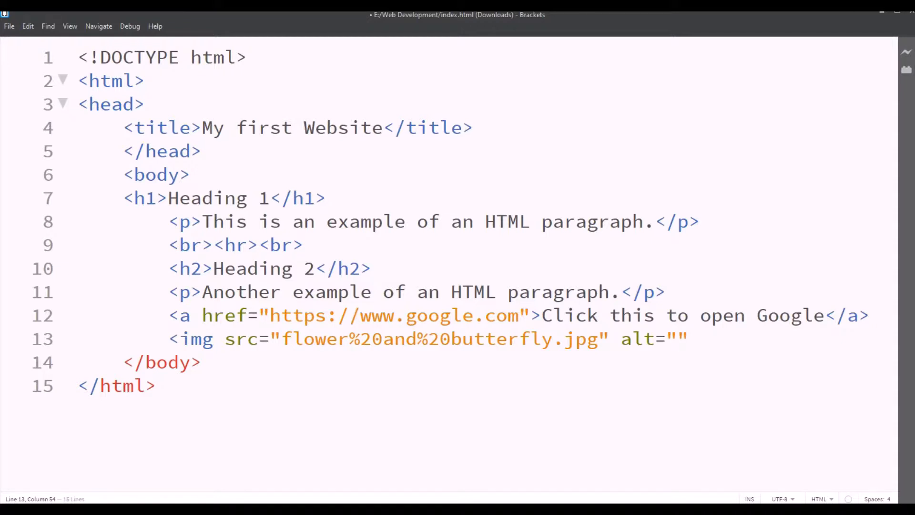
pyautogui.write('Flower')
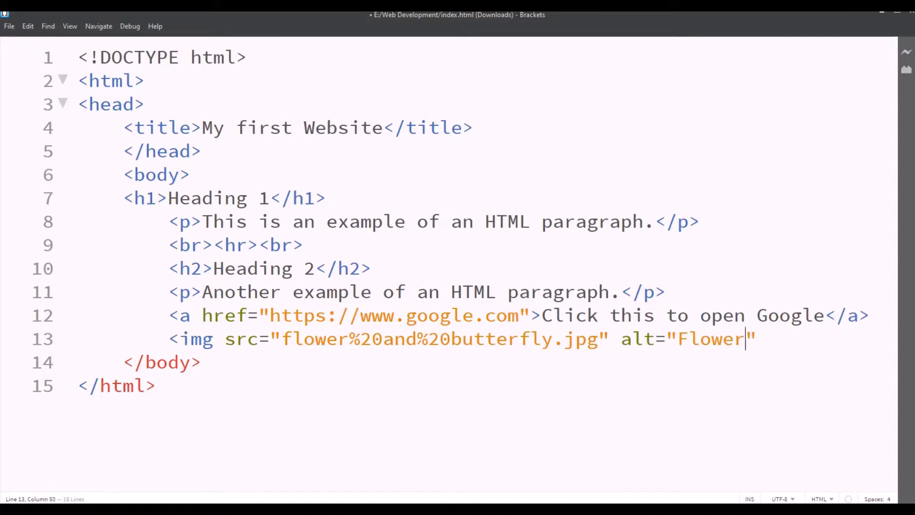
pyautogui.write('s and bu')
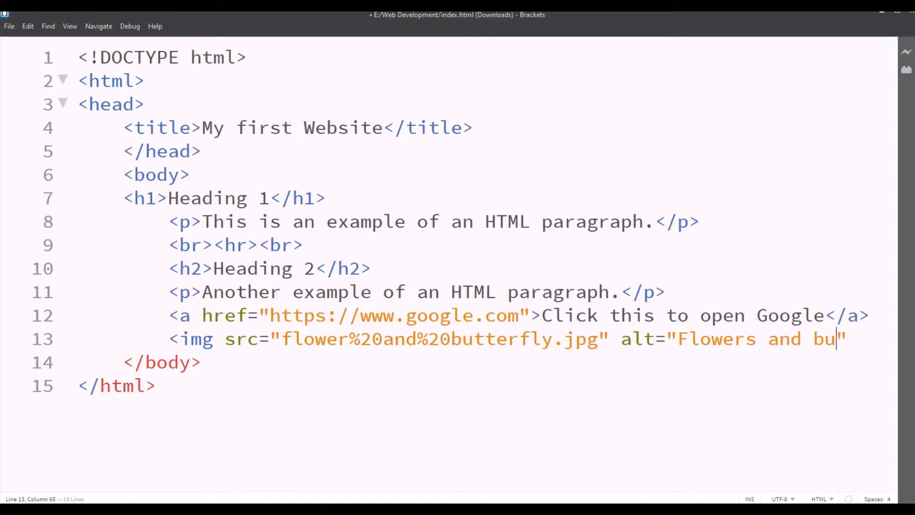
pyautogui.write('tterfly')
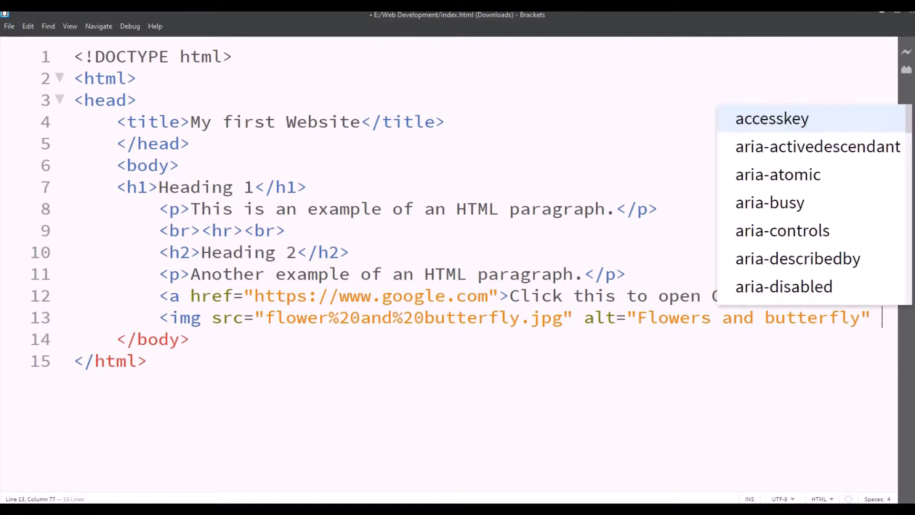
# Step: Add width="250" and height="160" to the img tag, fixing a typo, and close it
pyautogui.write('widt')
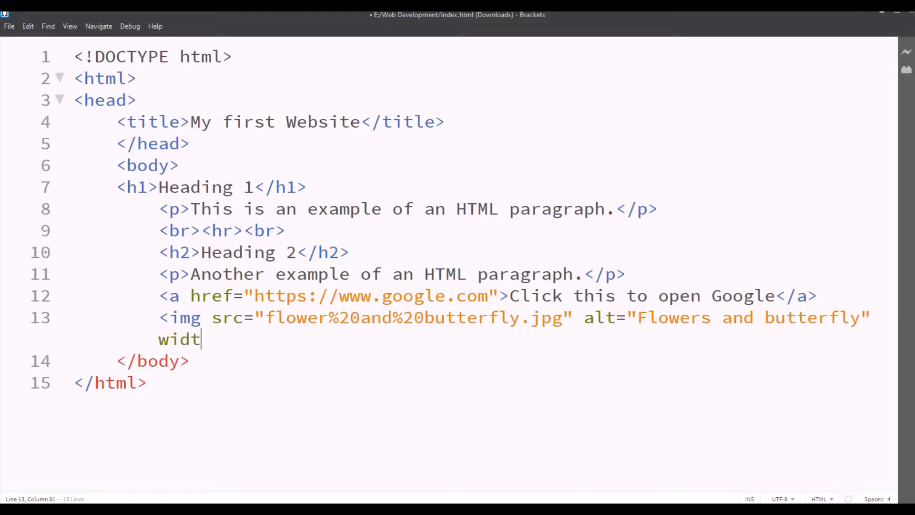
pyautogui.write('h=')
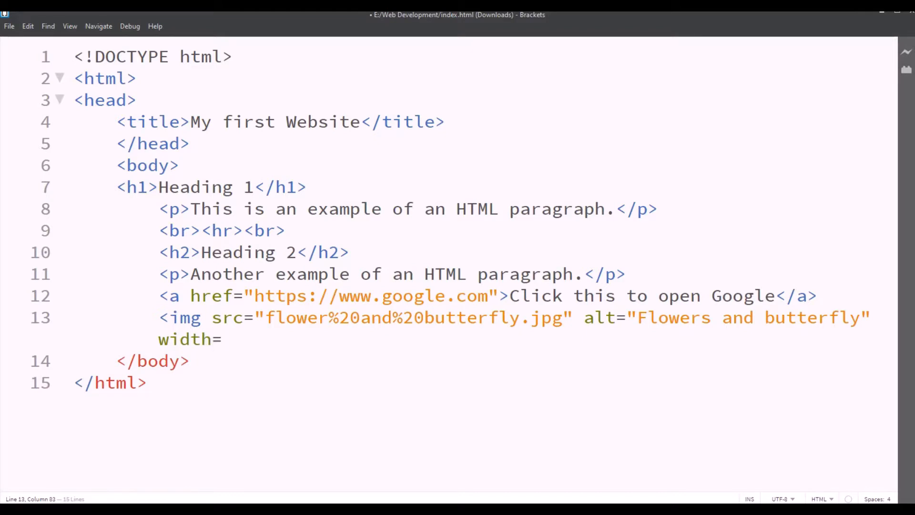
pyautogui.press('BackSpace')
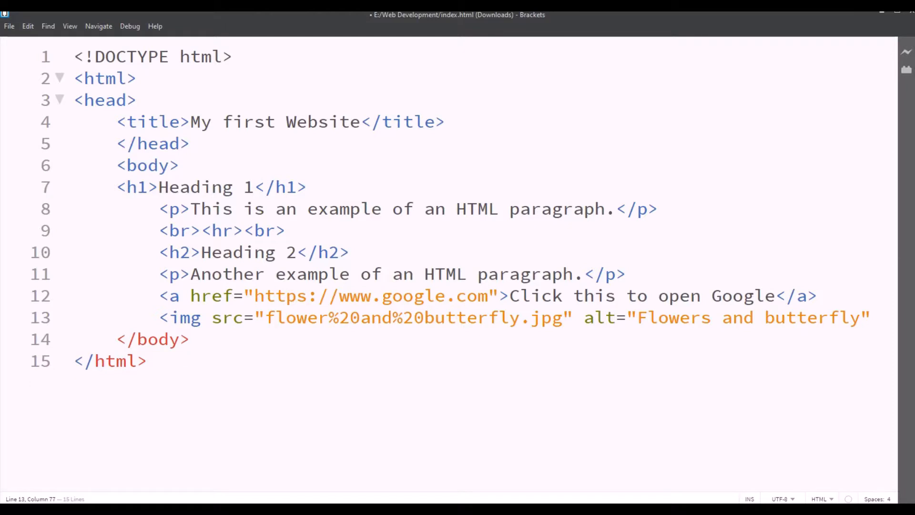
pyautogui.write('wifh')
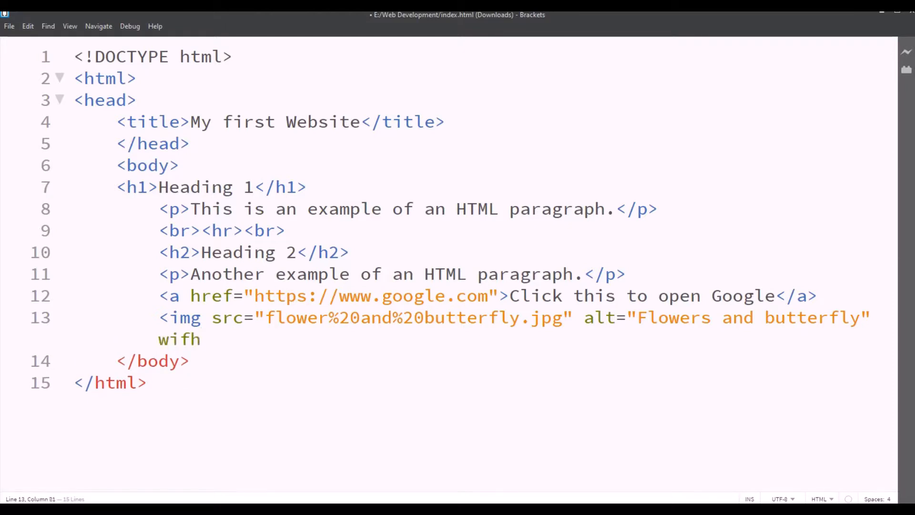
pyautogui.write('idth=""')
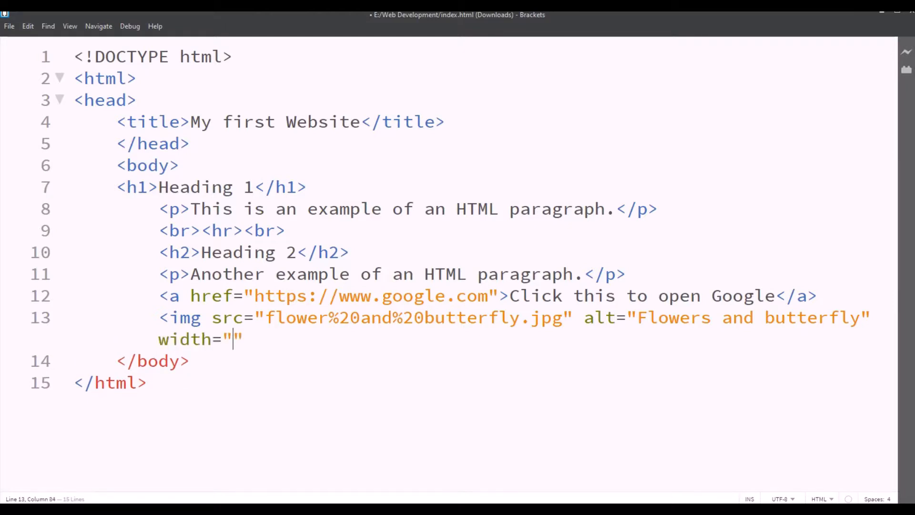
pyautogui.write('25')
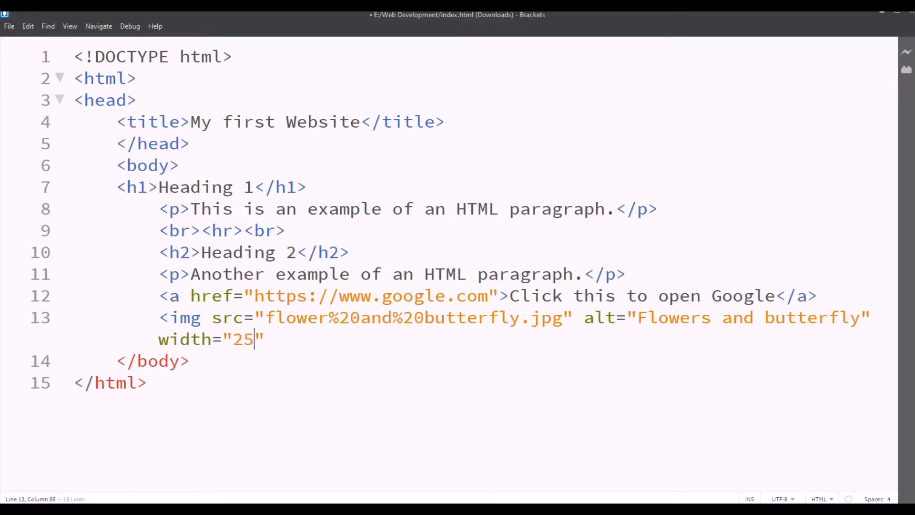
pyautogui.write('0')
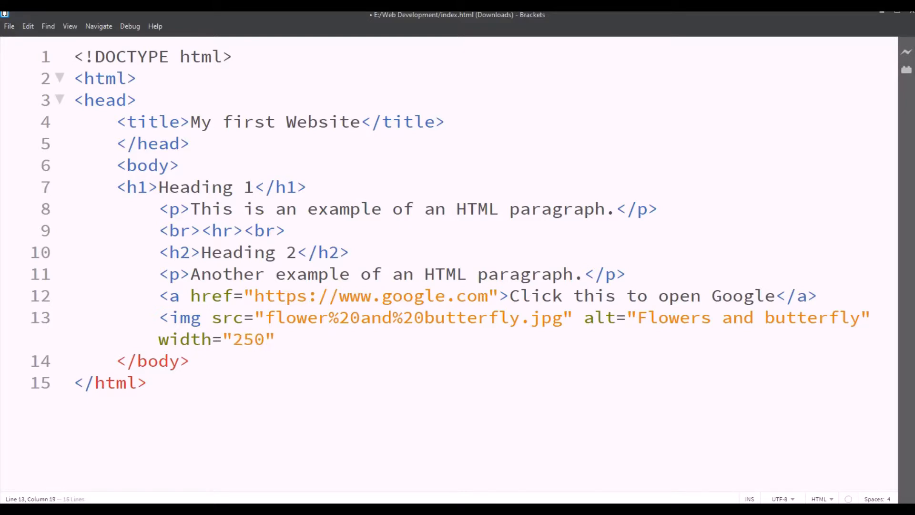
pyautogui.write('height="1')
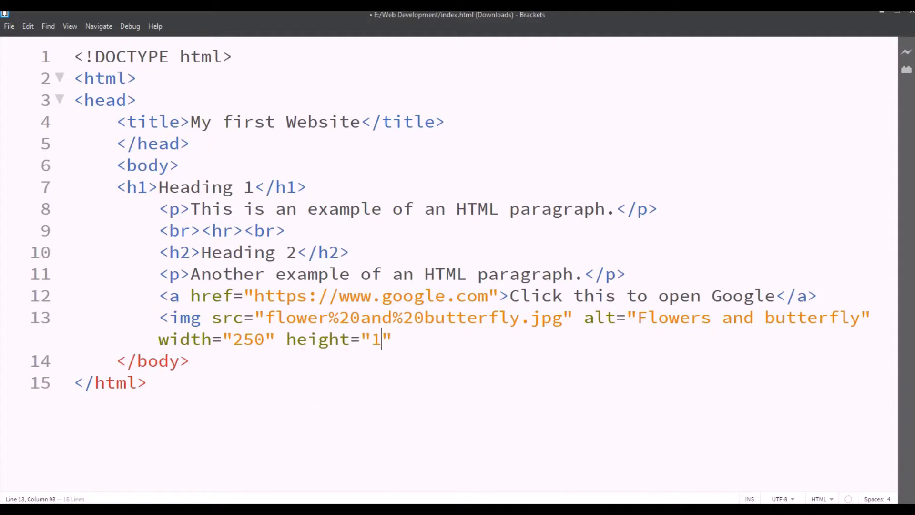
pyautogui.write('60')
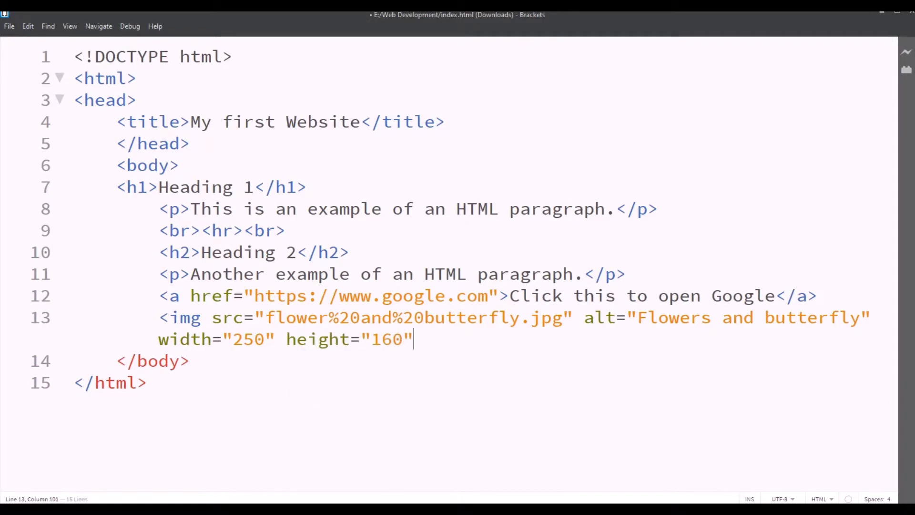
pyautogui.write('>')
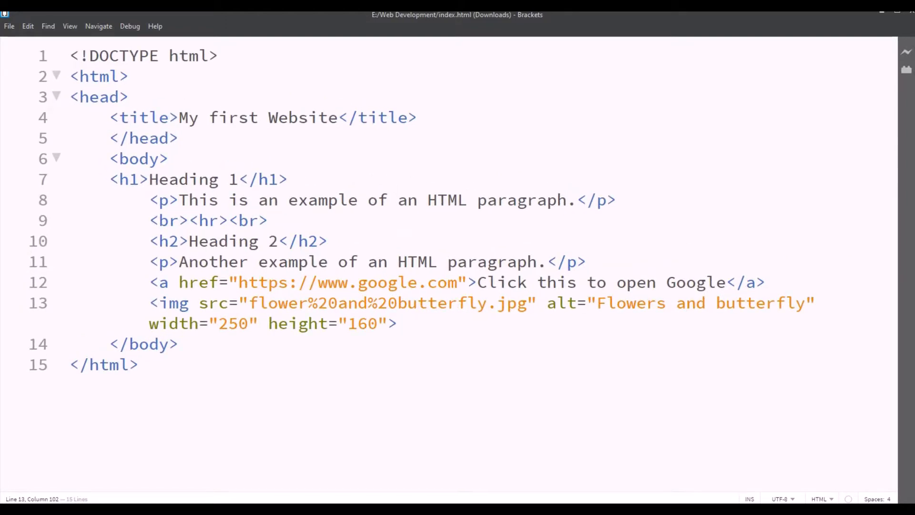
# Step: Live-preview the page showing the image beside the link, then close Chrome
pyautogui.click(8, 26)
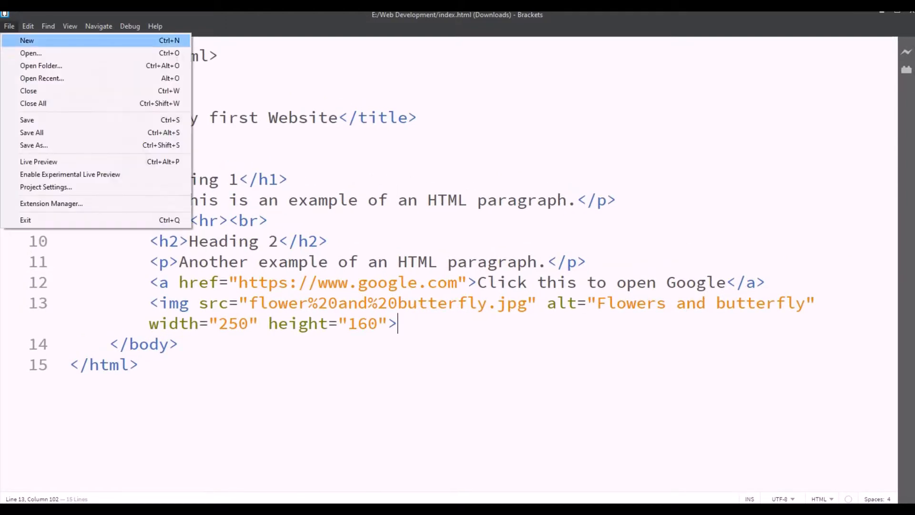
pyautogui.moveTo(27, 120)
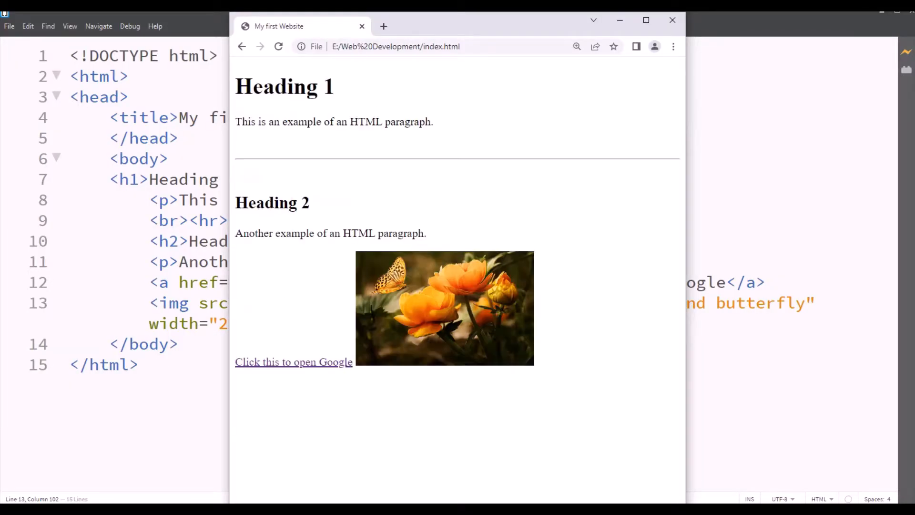
pyautogui.click(646, 20)
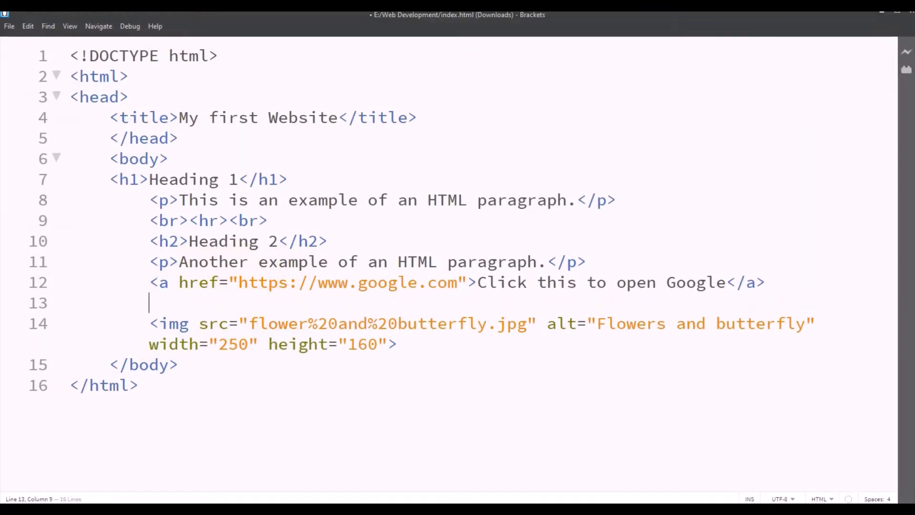
# Step: Type <br><br> on line 13 between the link and image, then start Live Preview
pyautogui.write('<br?')
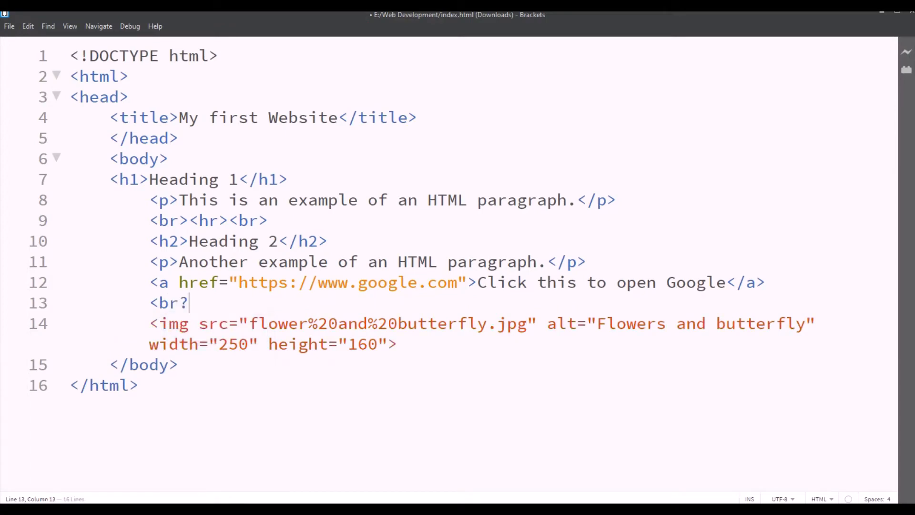
pyautogui.write('>')
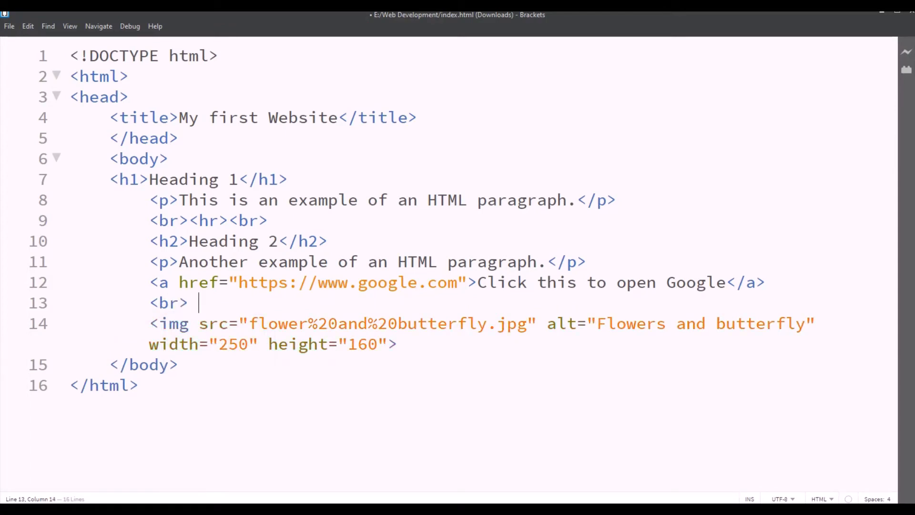
pyautogui.write('<br>')
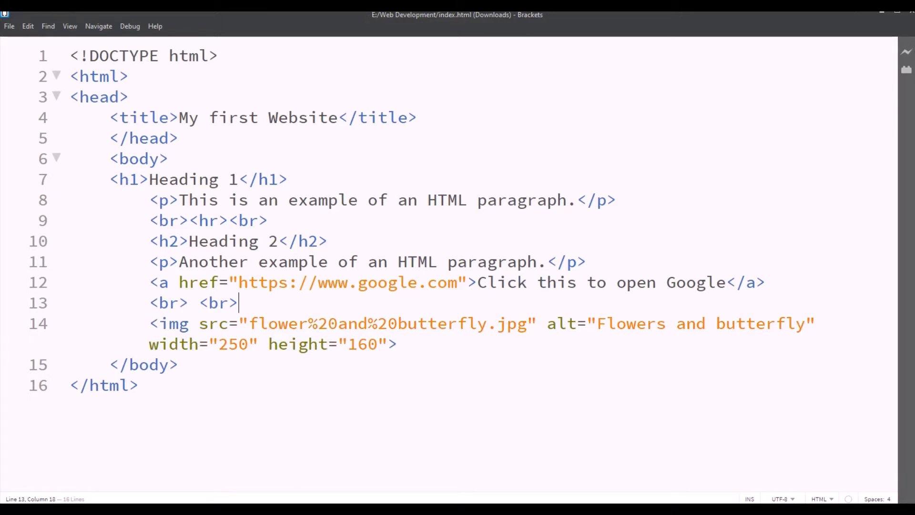
pyautogui.click(8, 25)
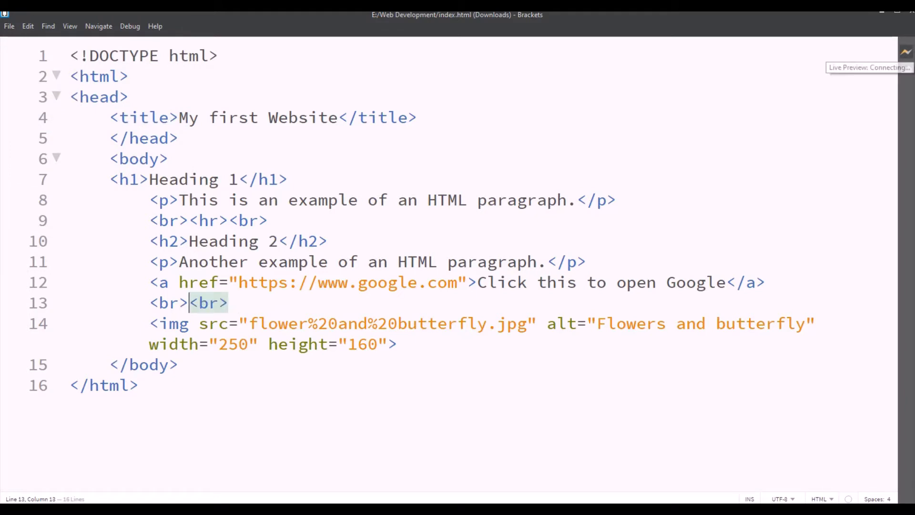
# Step: Maximize the Chrome preview showing the image on its own line
pyautogui.click(905, 51)
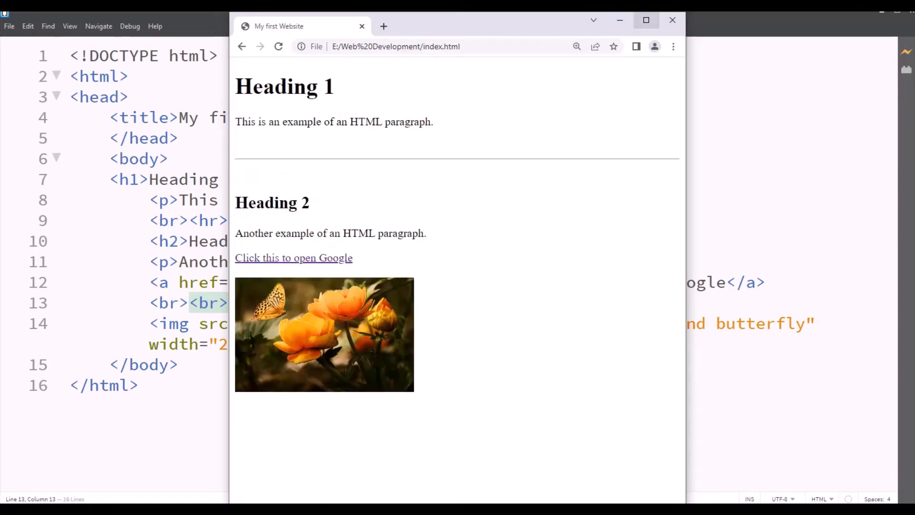
pyautogui.click(646, 20)
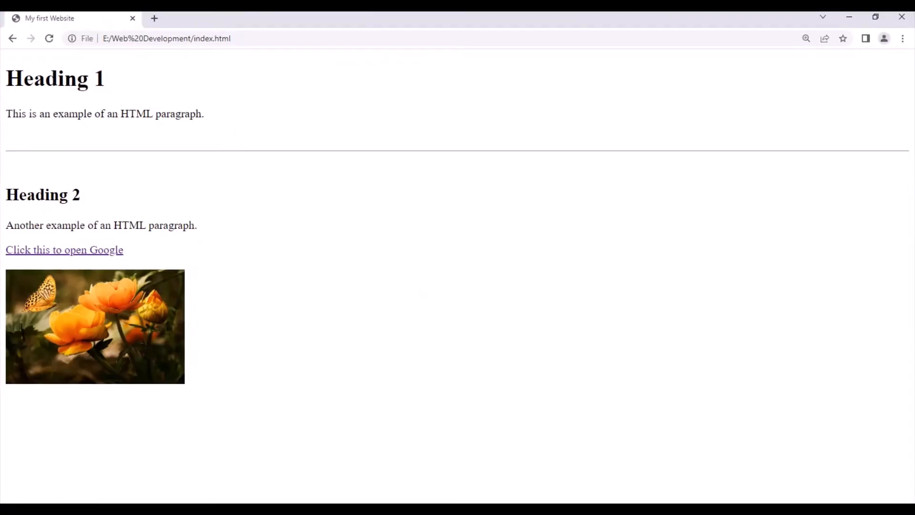